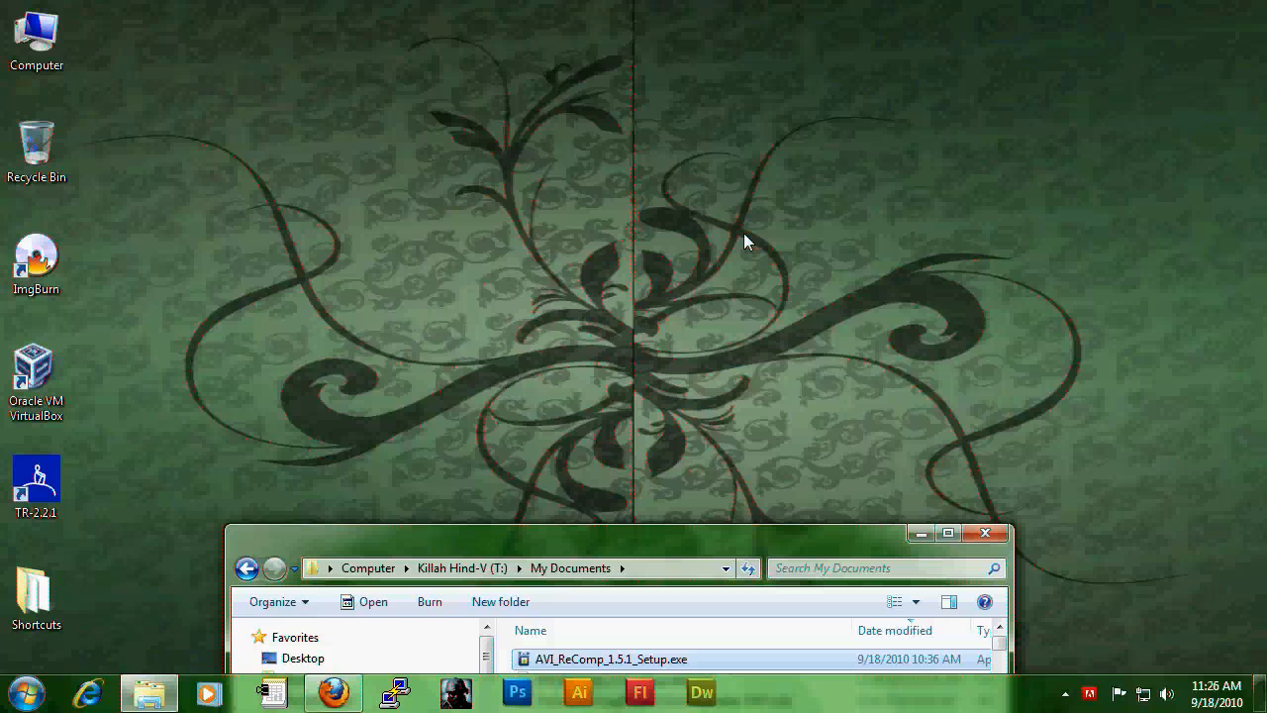
mouse_move(678, 425)
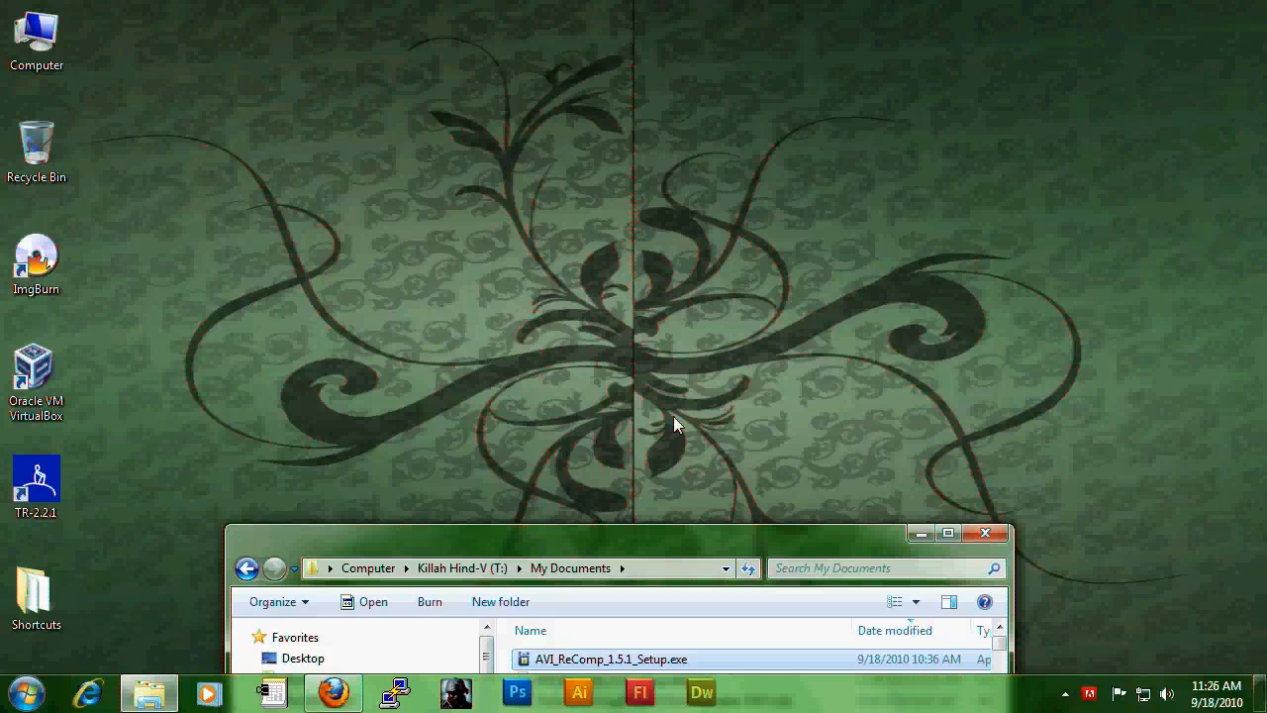
mouse_move(635, 443)
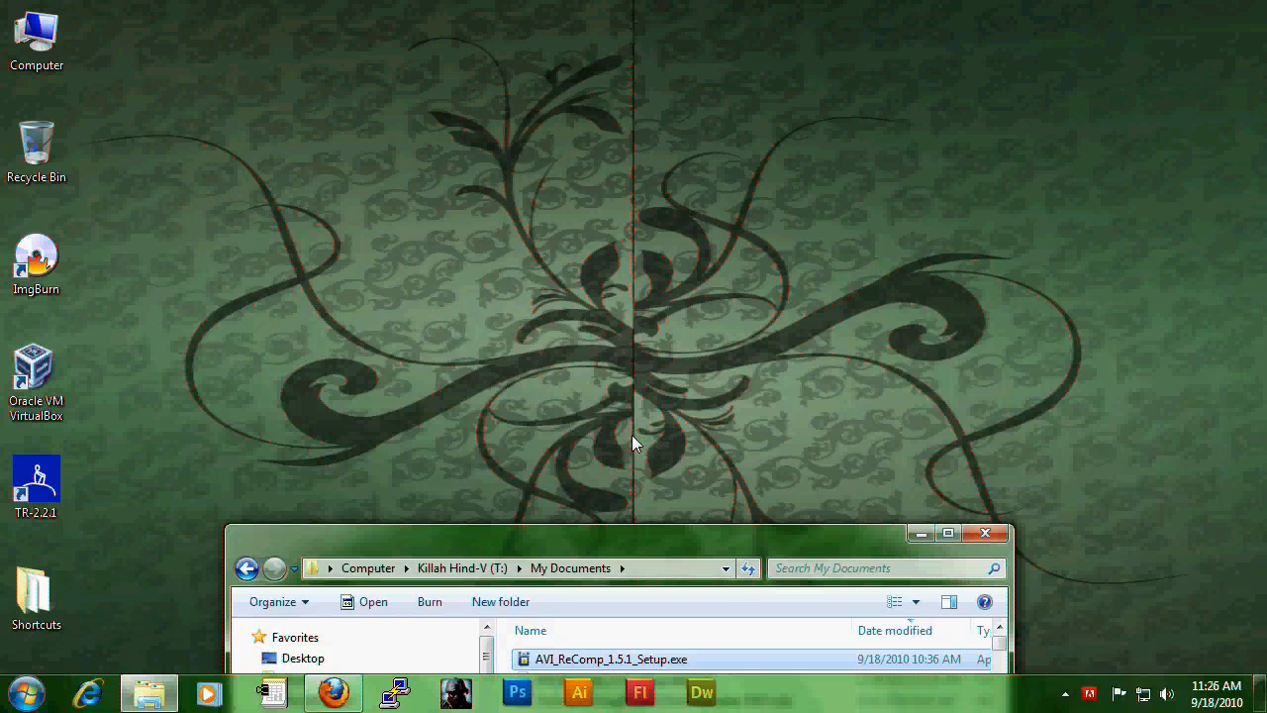
mouse_move(591, 510)
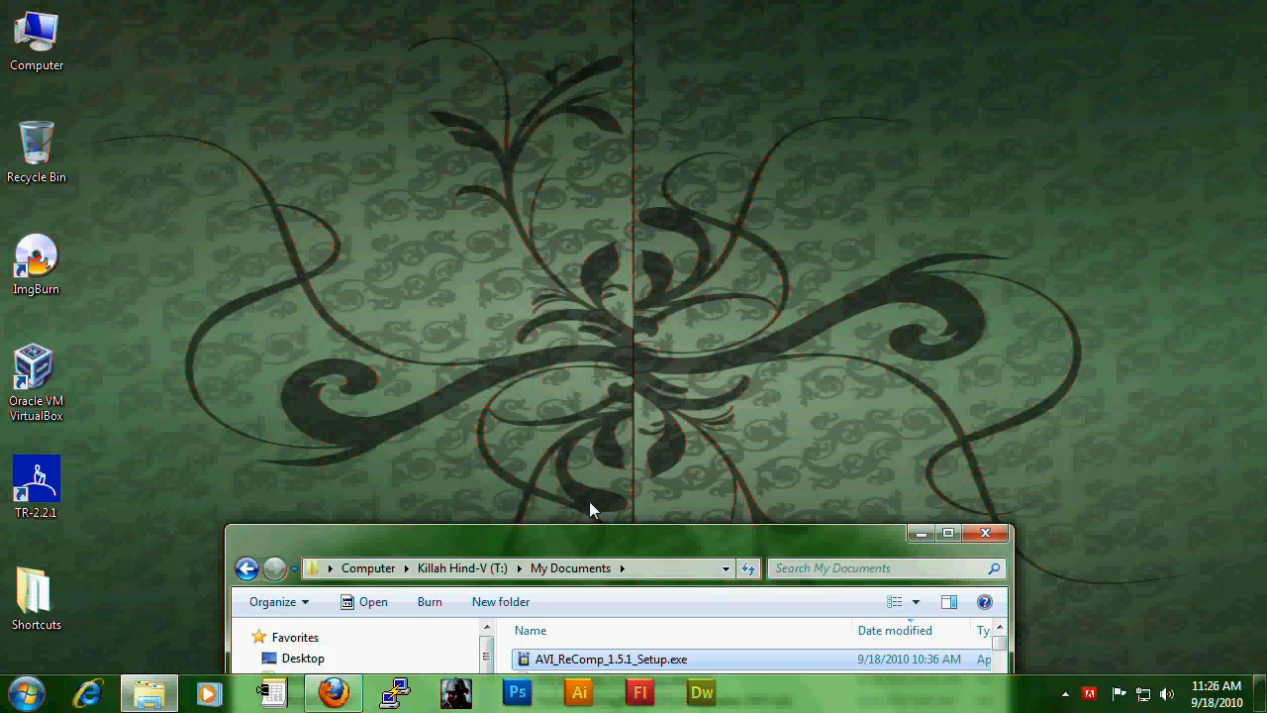
mouse_move(562, 660)
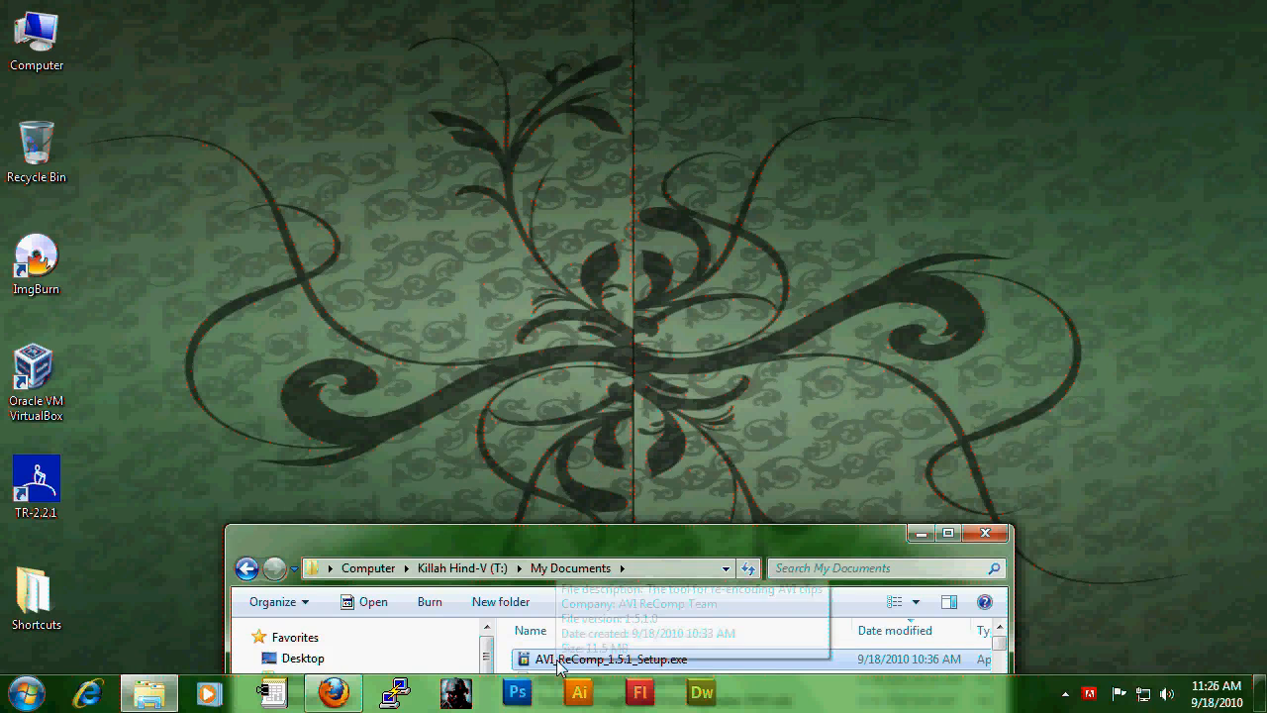
Launch the AVI ReComp setup file and accept its license agreement.
double_click(607, 659)
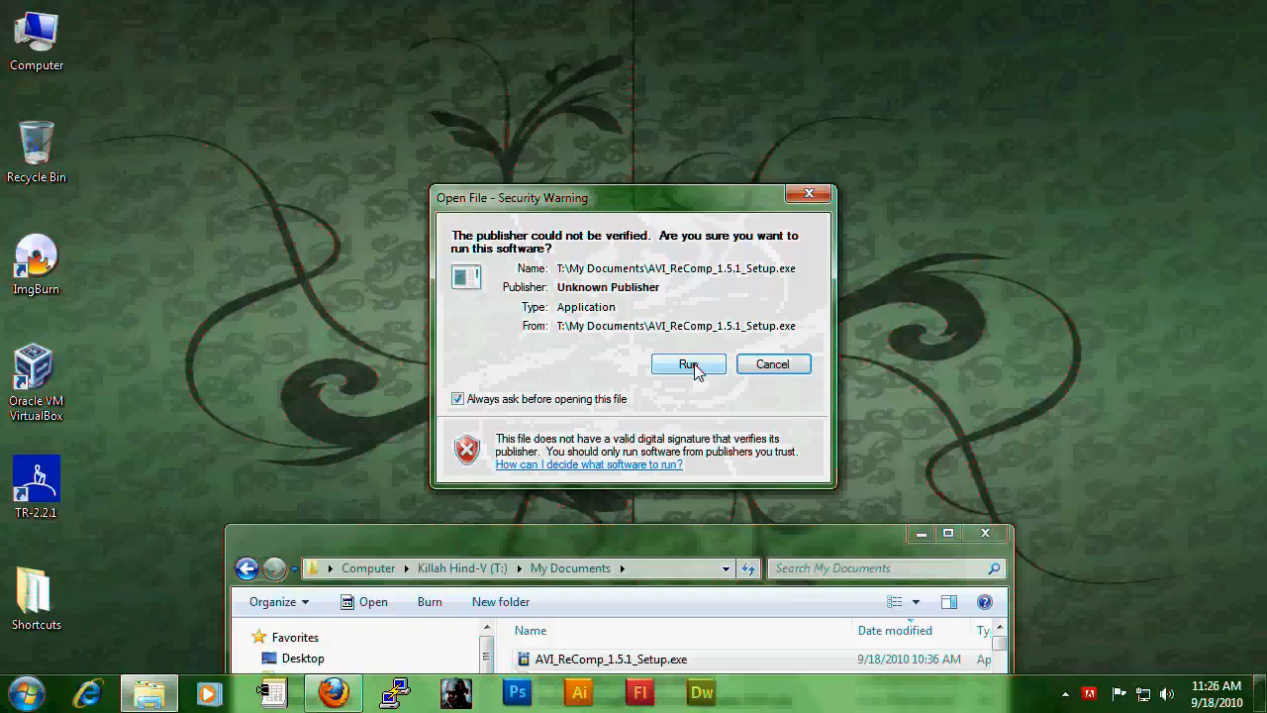
left_click(688, 363)
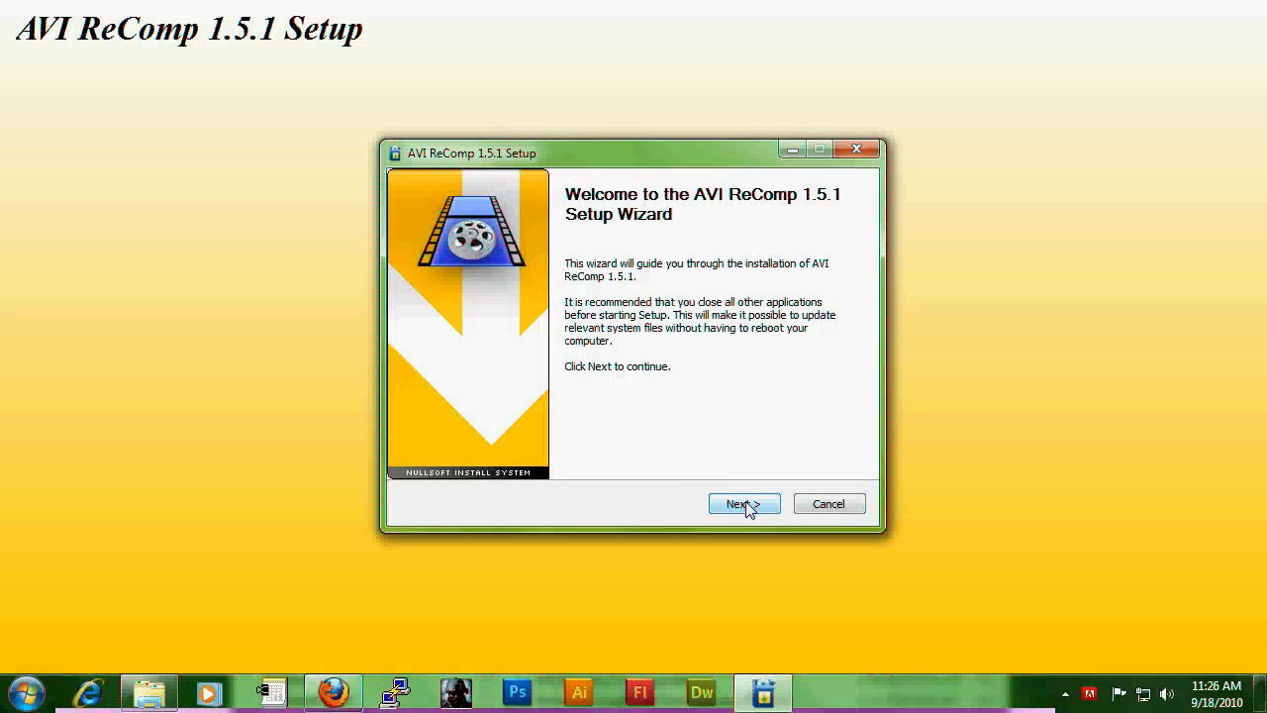
left_click(743, 502)
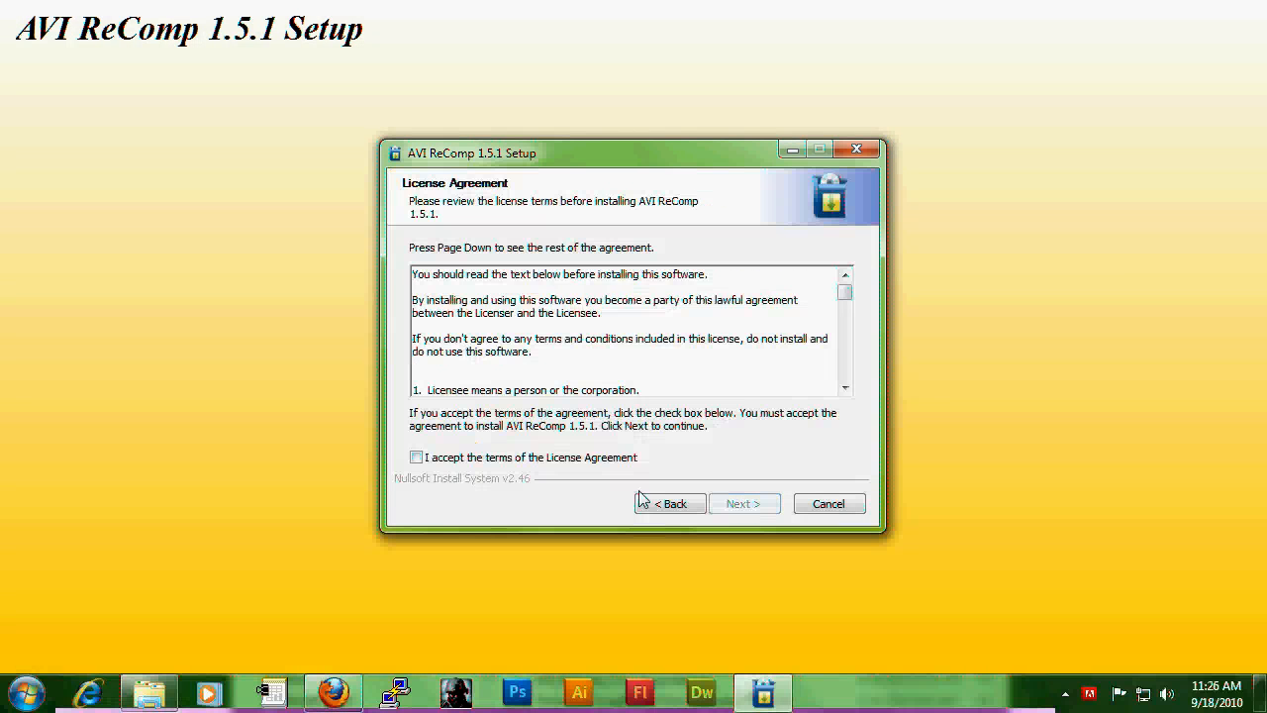
left_click(416, 456)
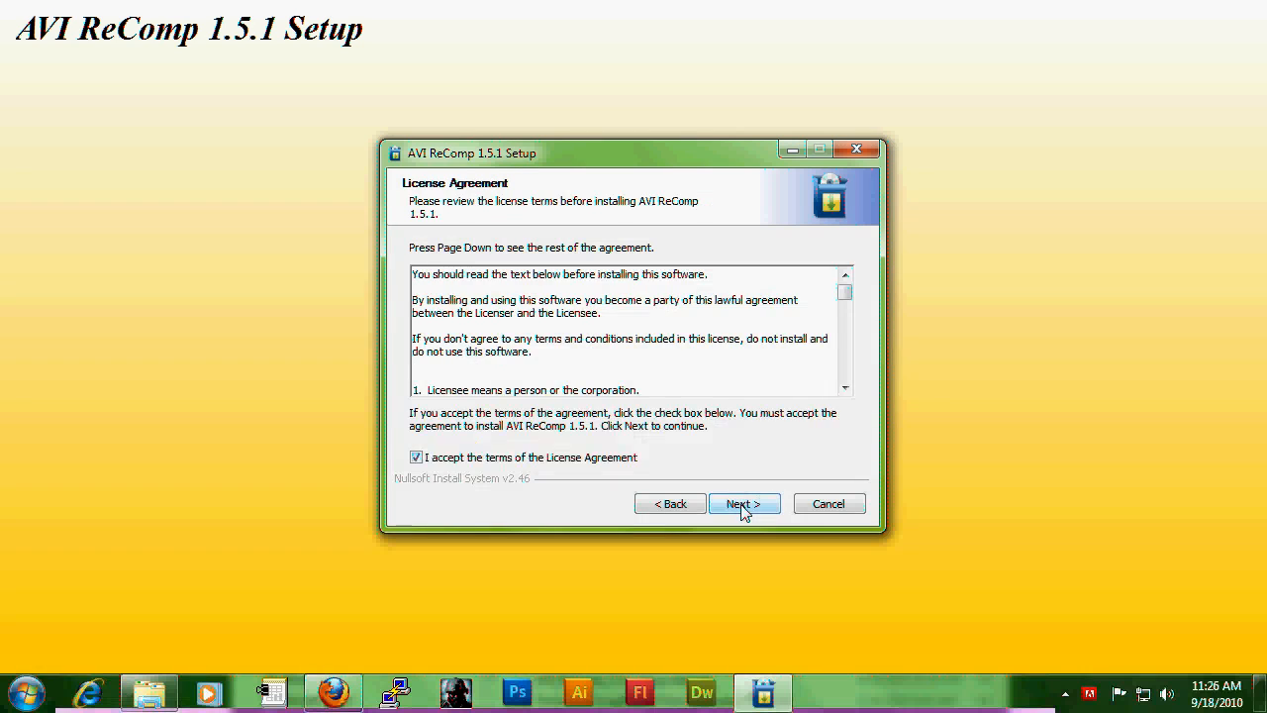
Install AVI ReComp with the default components and continue once it finishes.
left_click(745, 503)
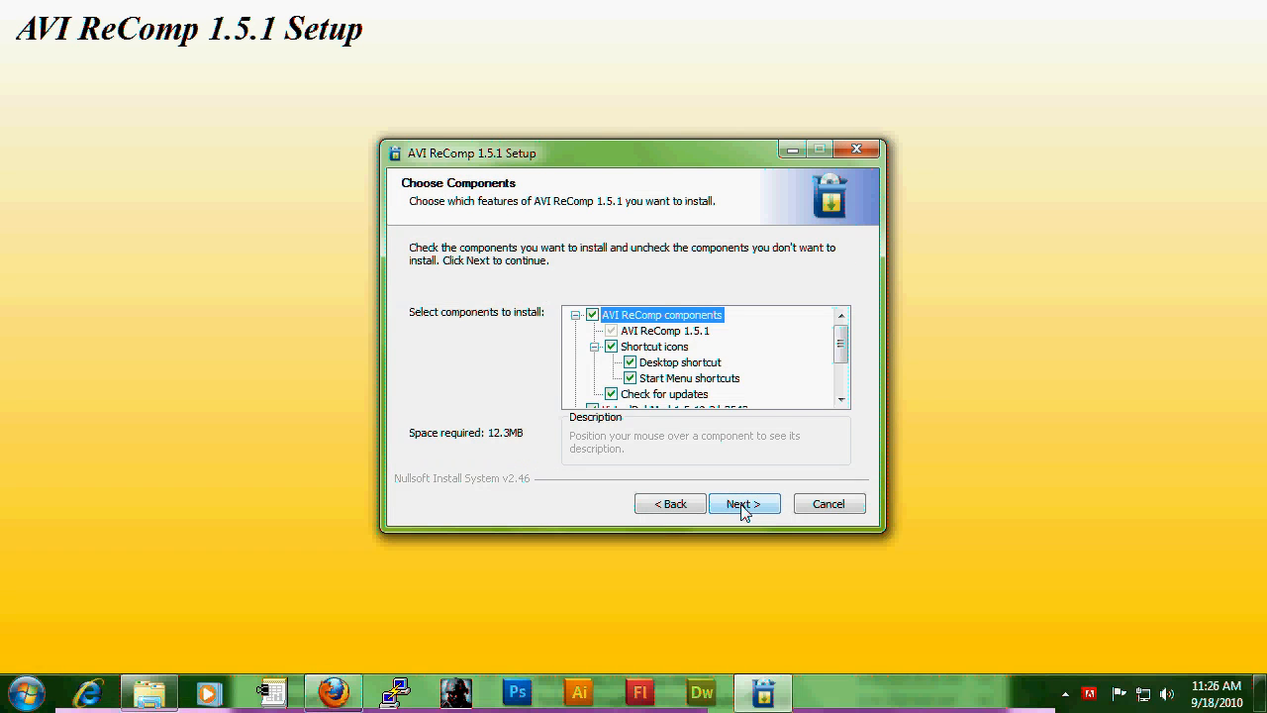
left_click(745, 503)
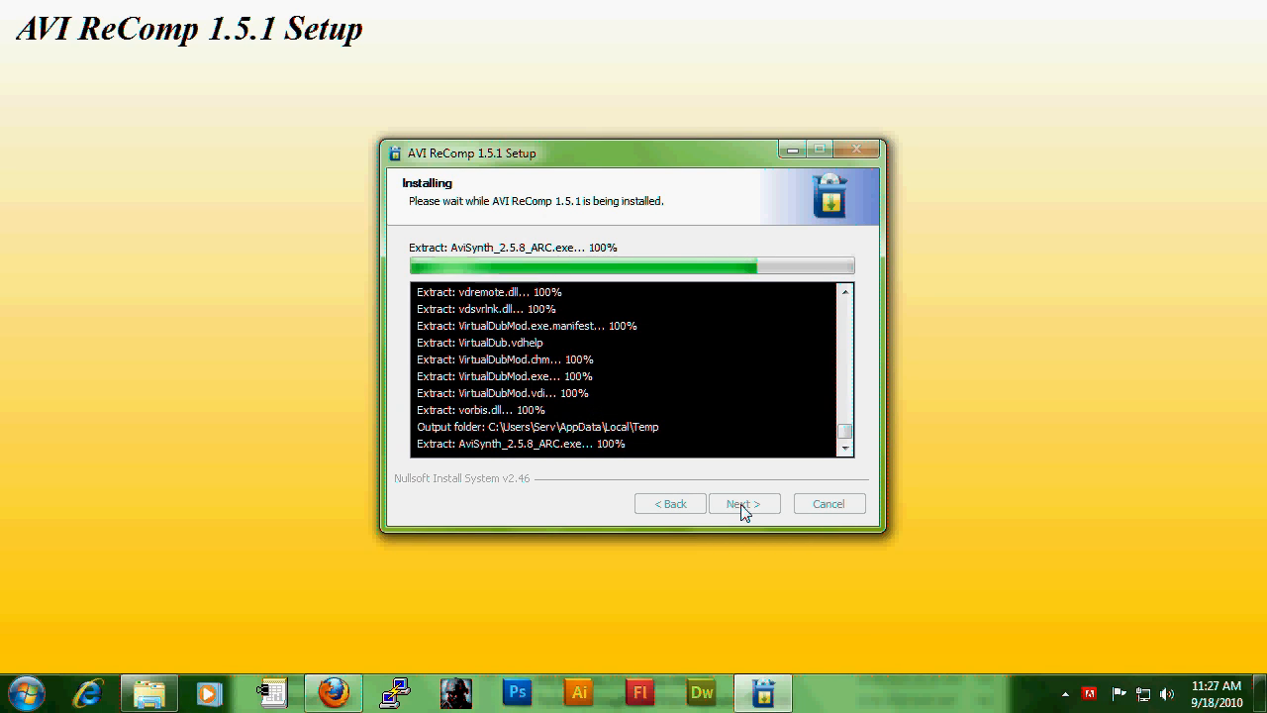
left_click(743, 503)
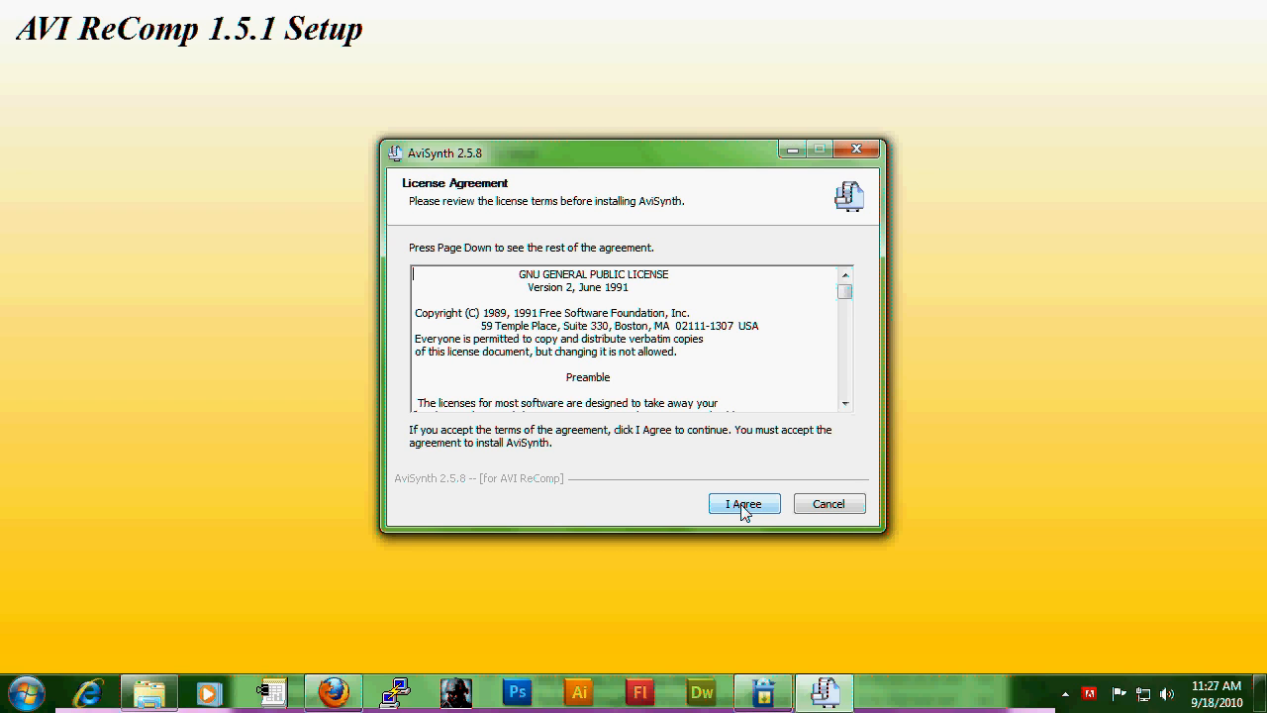
Install the bundled AviSynth 2.5.8 with standard components into its default folder.
left_click(744, 503)
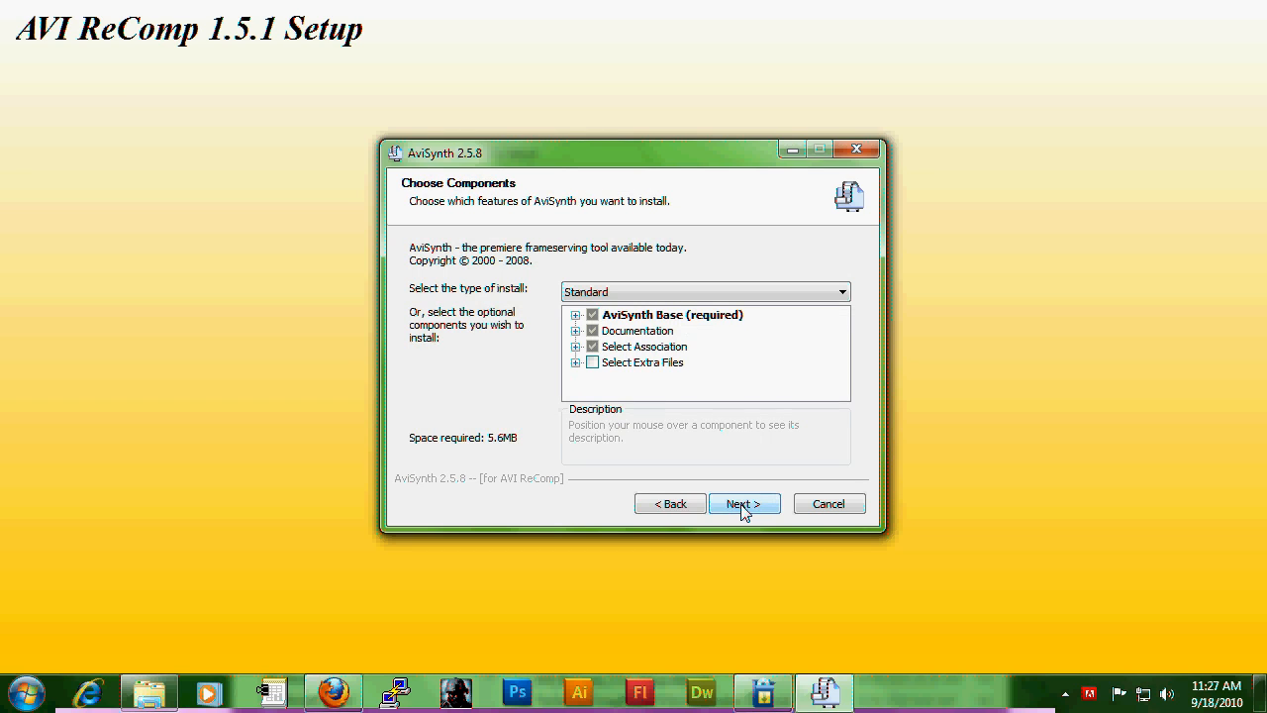
left_click(744, 502)
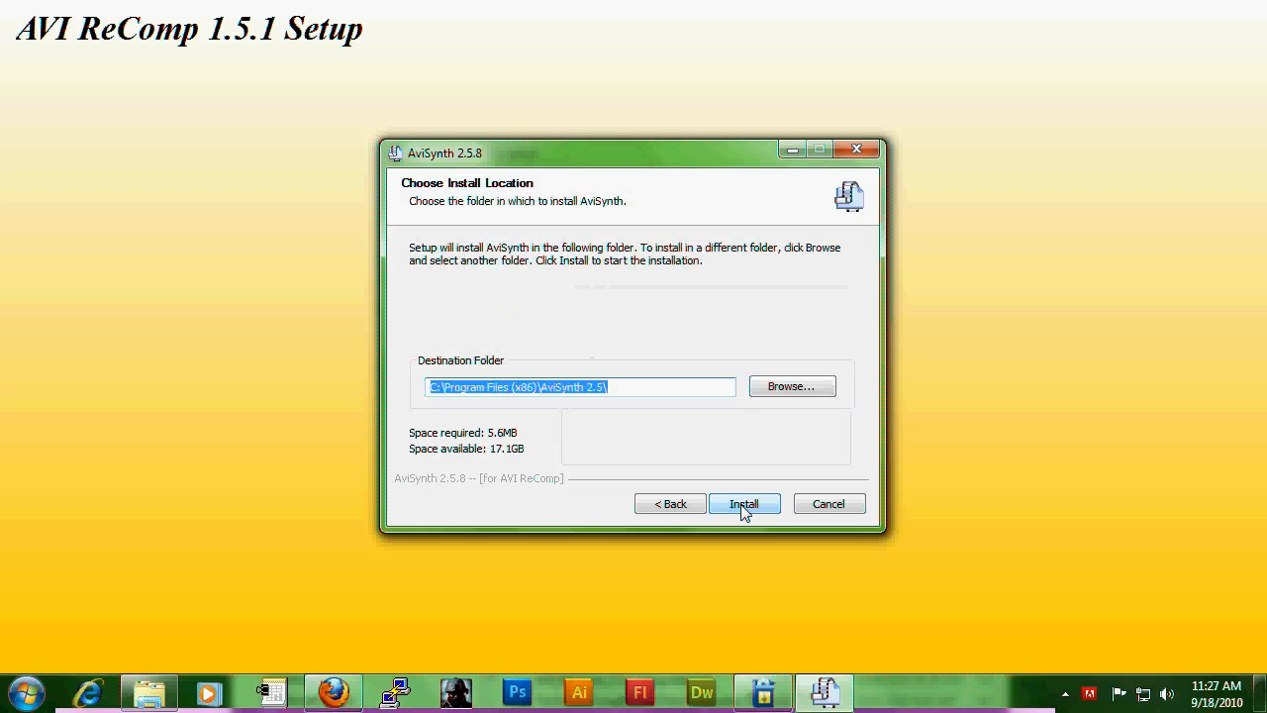
left_click(744, 503)
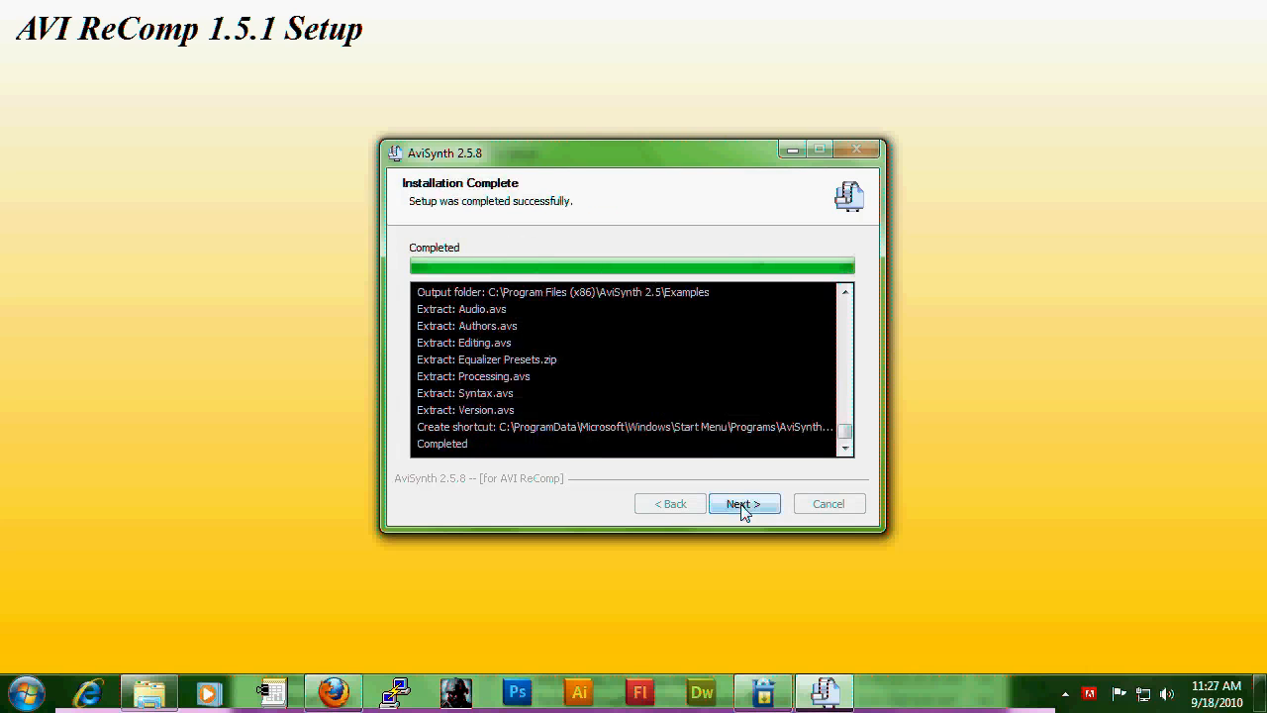
left_click(745, 503)
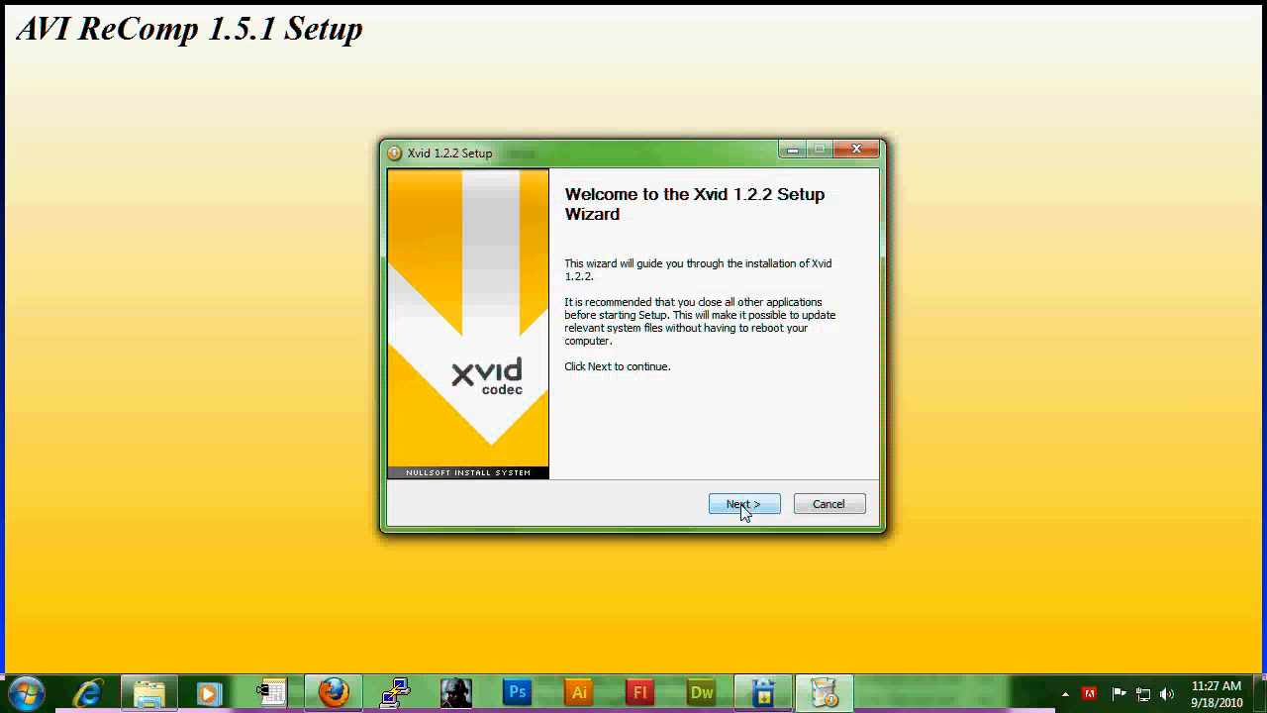
Install the bundled Xvid 1.2.2 and VobSub 2.23 with default settings.
left_click(743, 503)
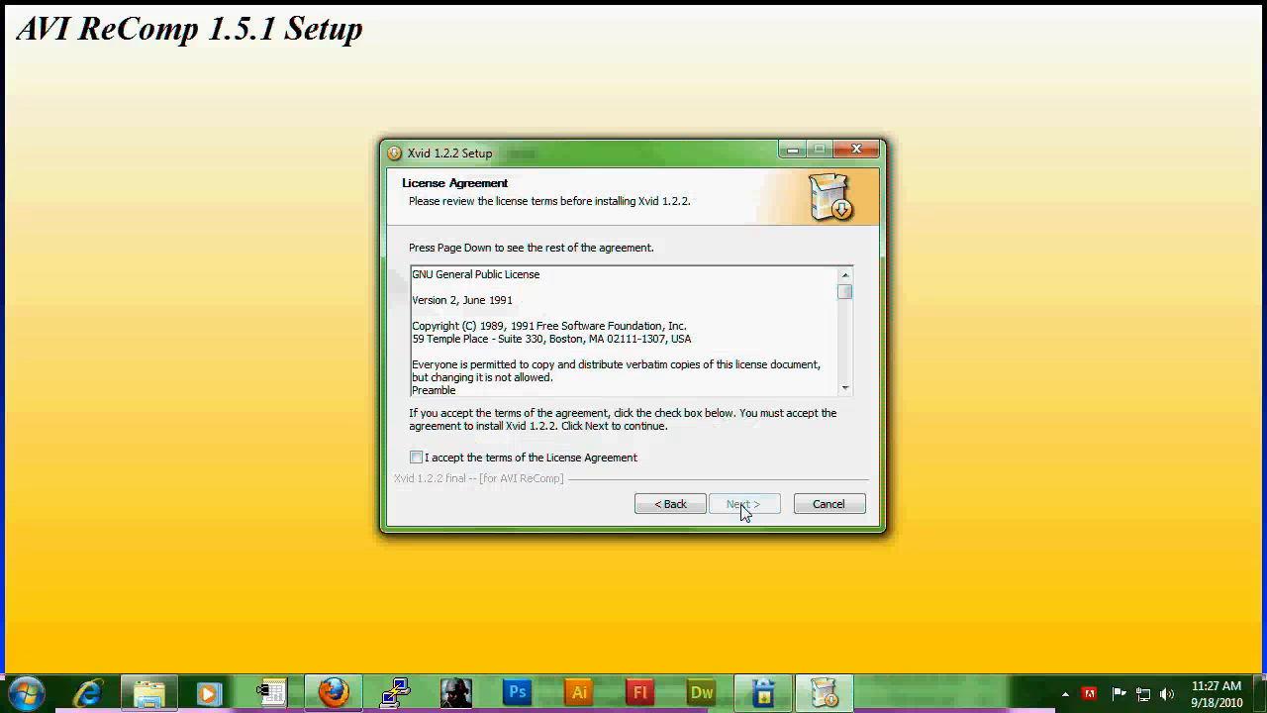
left_click(744, 503)
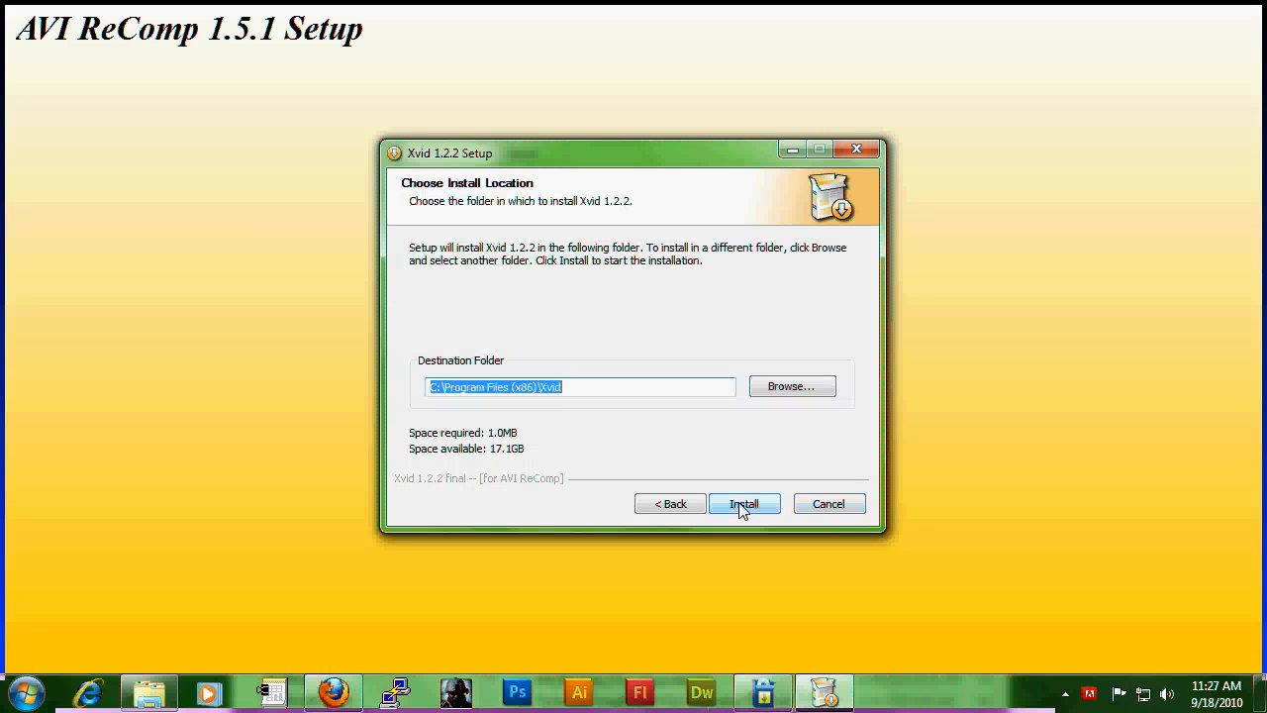
left_click(744, 503)
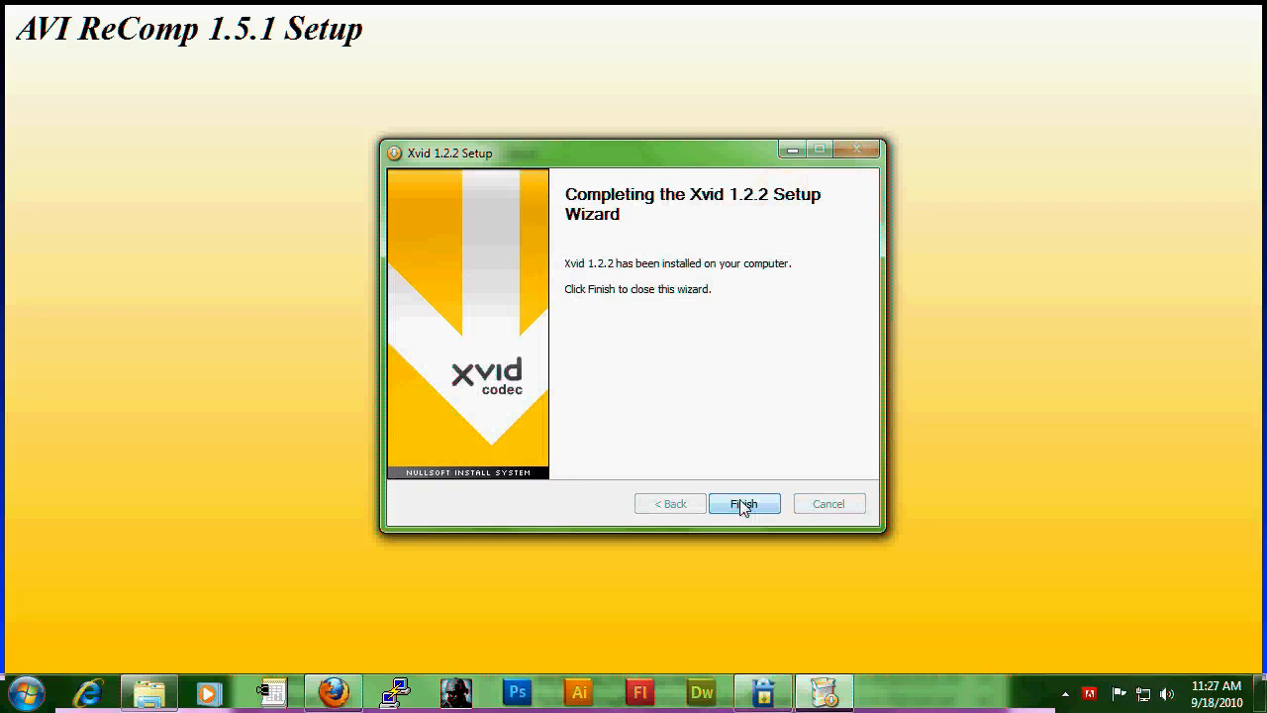
left_click(744, 503)
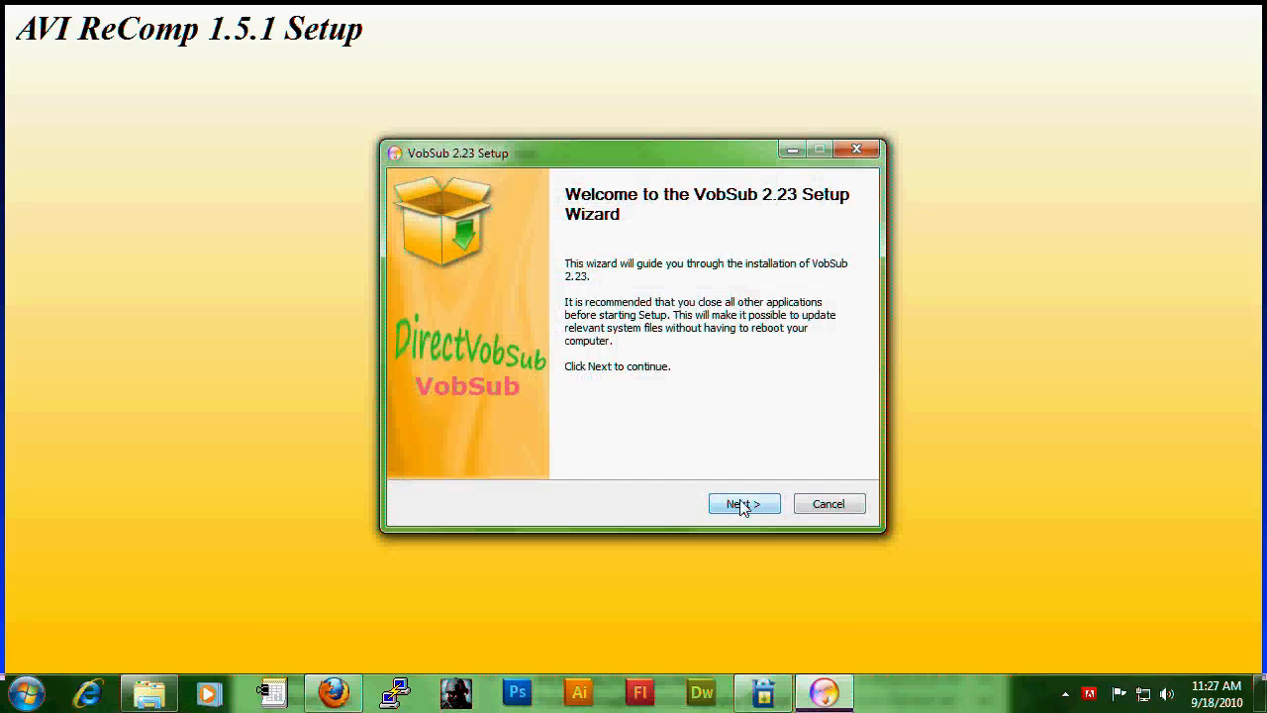
left_click(744, 503)
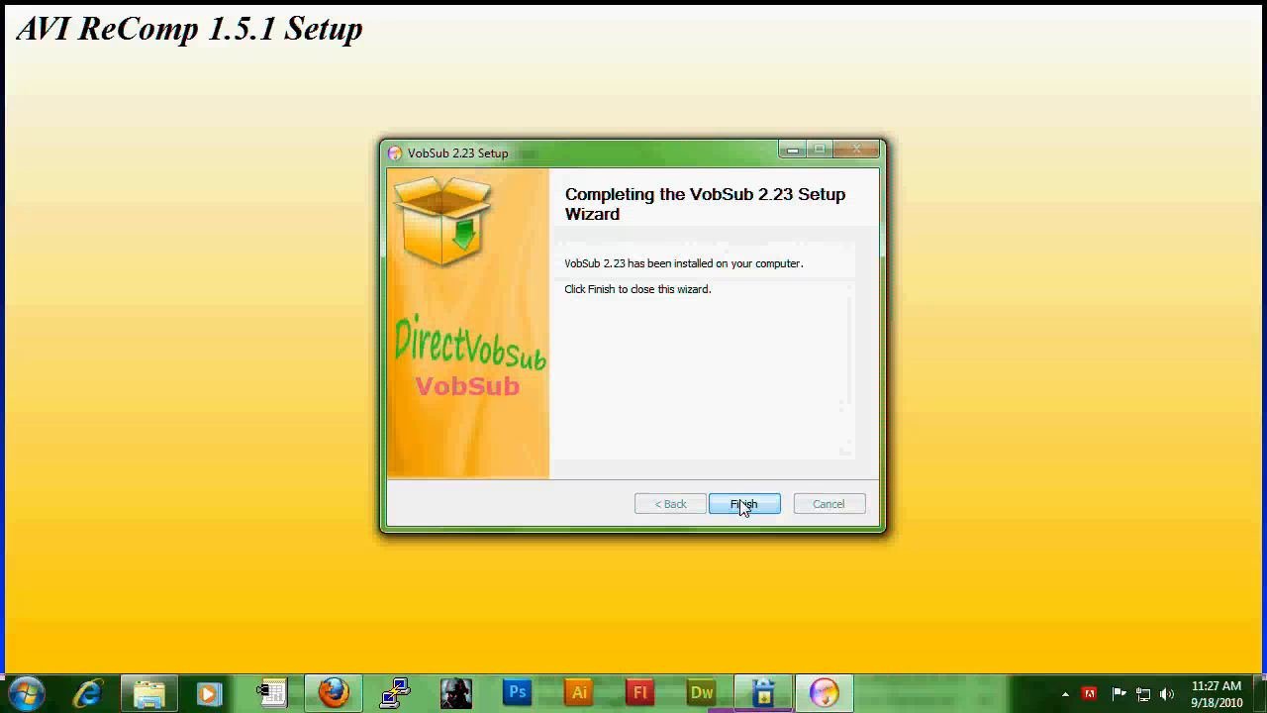
left_click(744, 503)
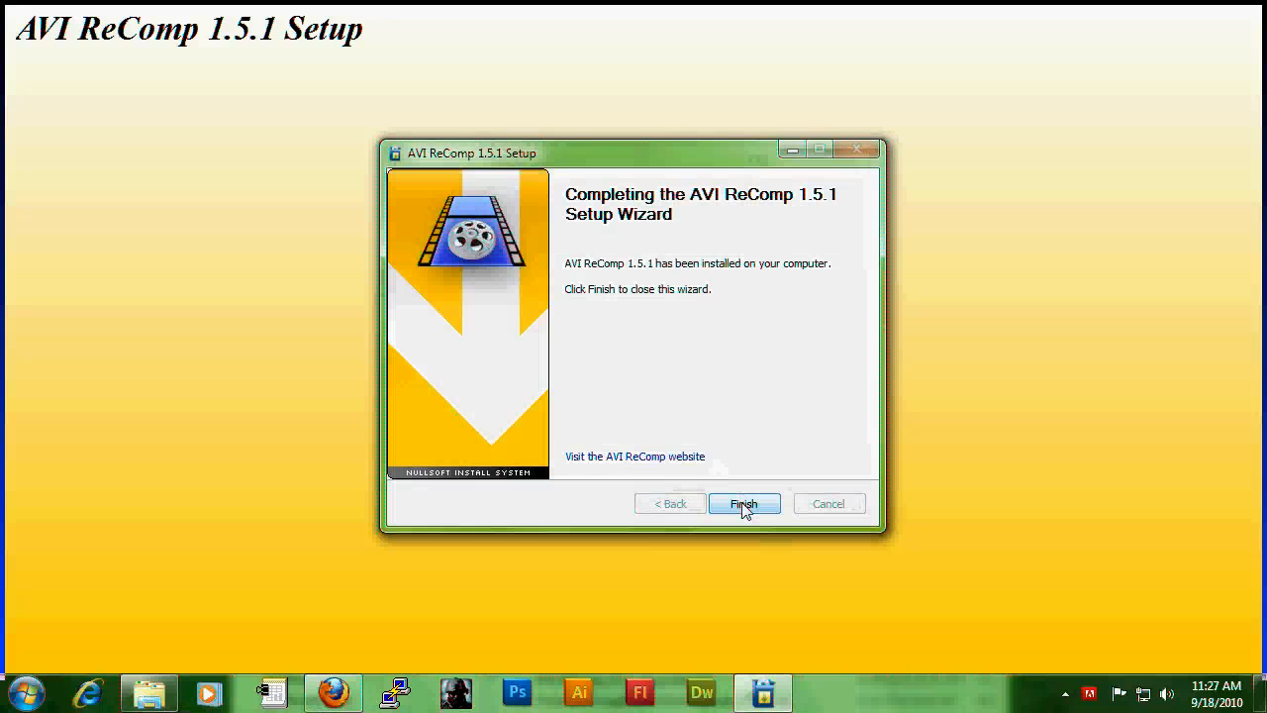
Close the finished installer and launch AVI ReComp 1.5.1 from the desktop shortcut.
left_click(745, 503)
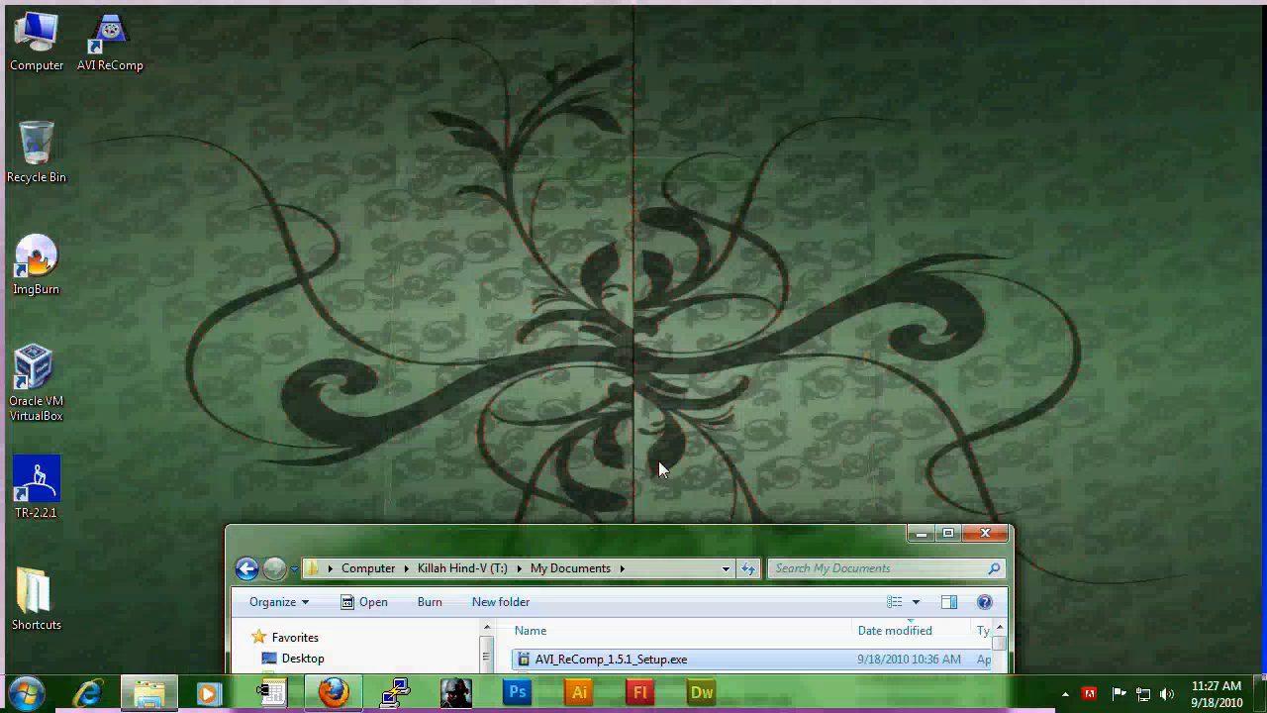
mouse_move(215, 398)
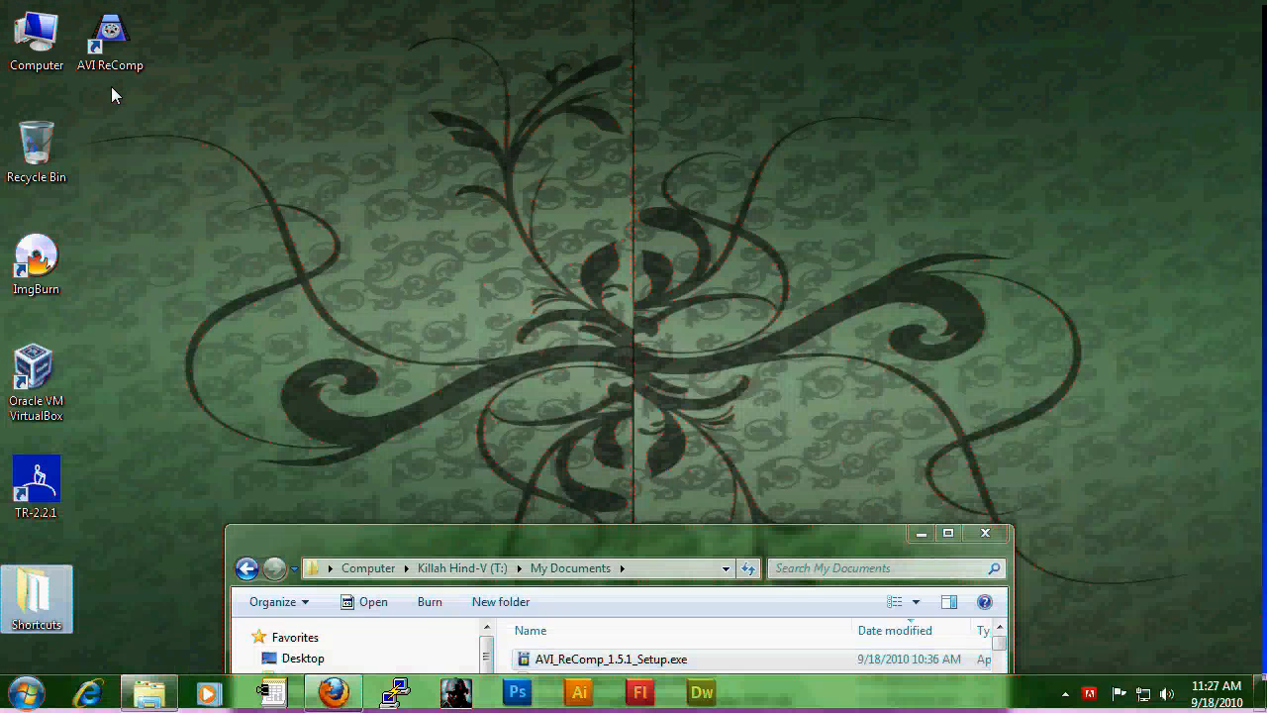
mouse_move(111, 34)
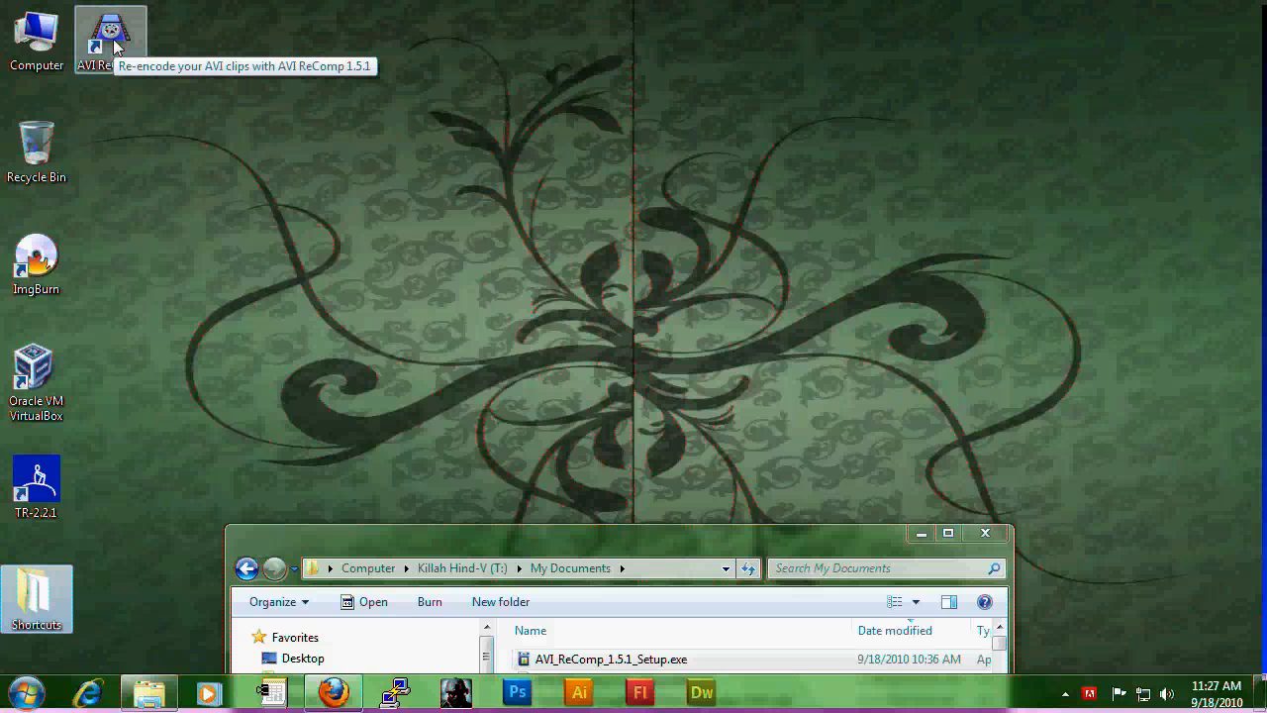
double_click(110, 31)
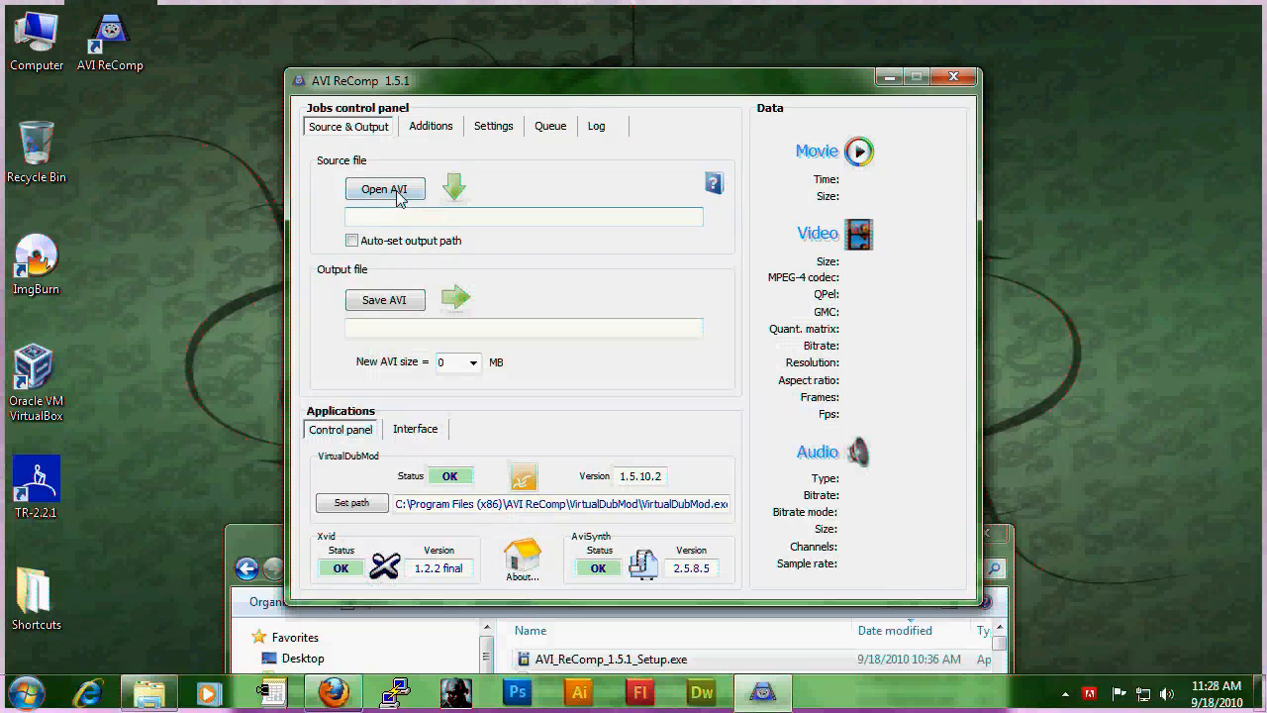
mouse_move(434, 236)
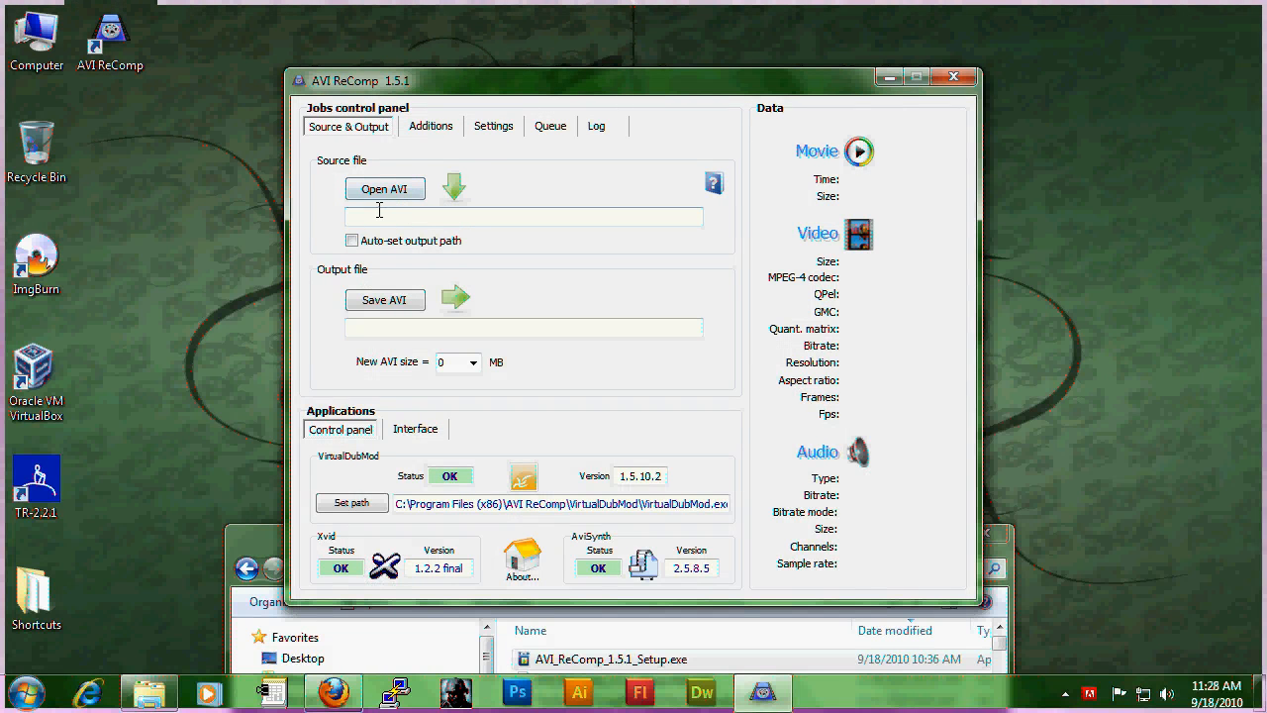
mouse_move(385, 188)
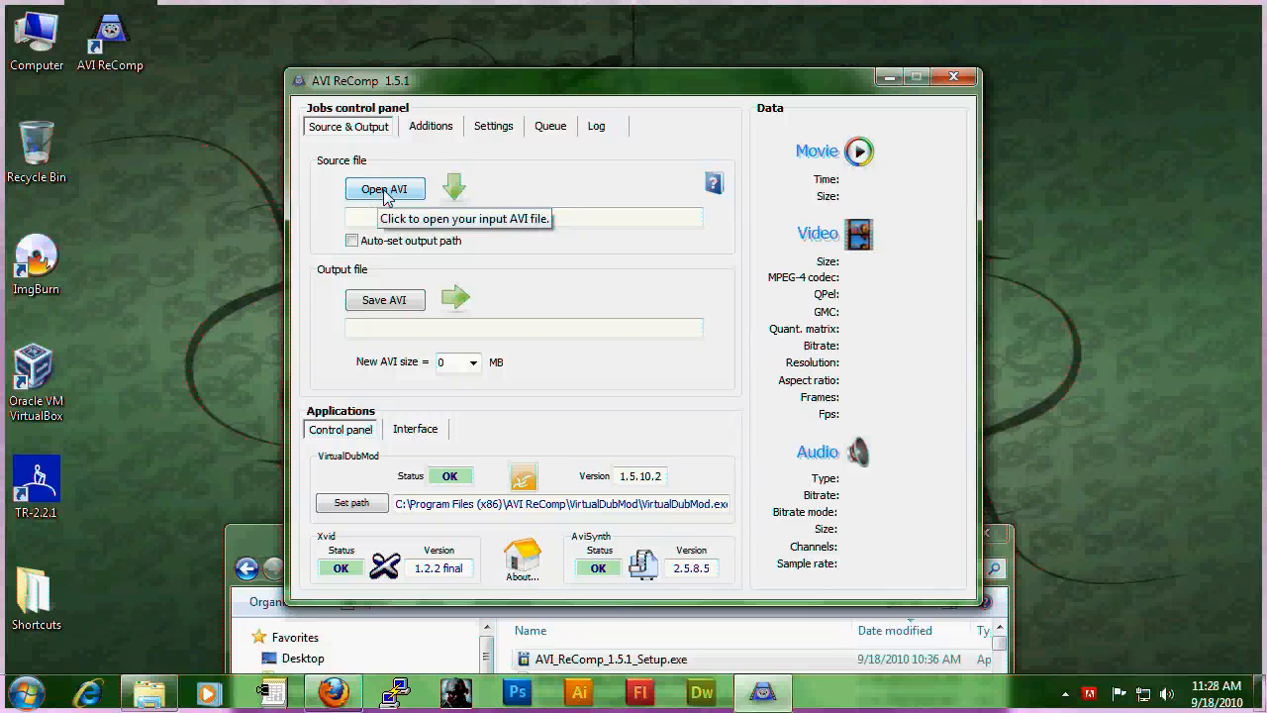
Load santi-braveheart.brrip.xvid.avi and set the output to W:\santi-braveheart.brrip.xvid_arc.avi.
left_click(385, 188)
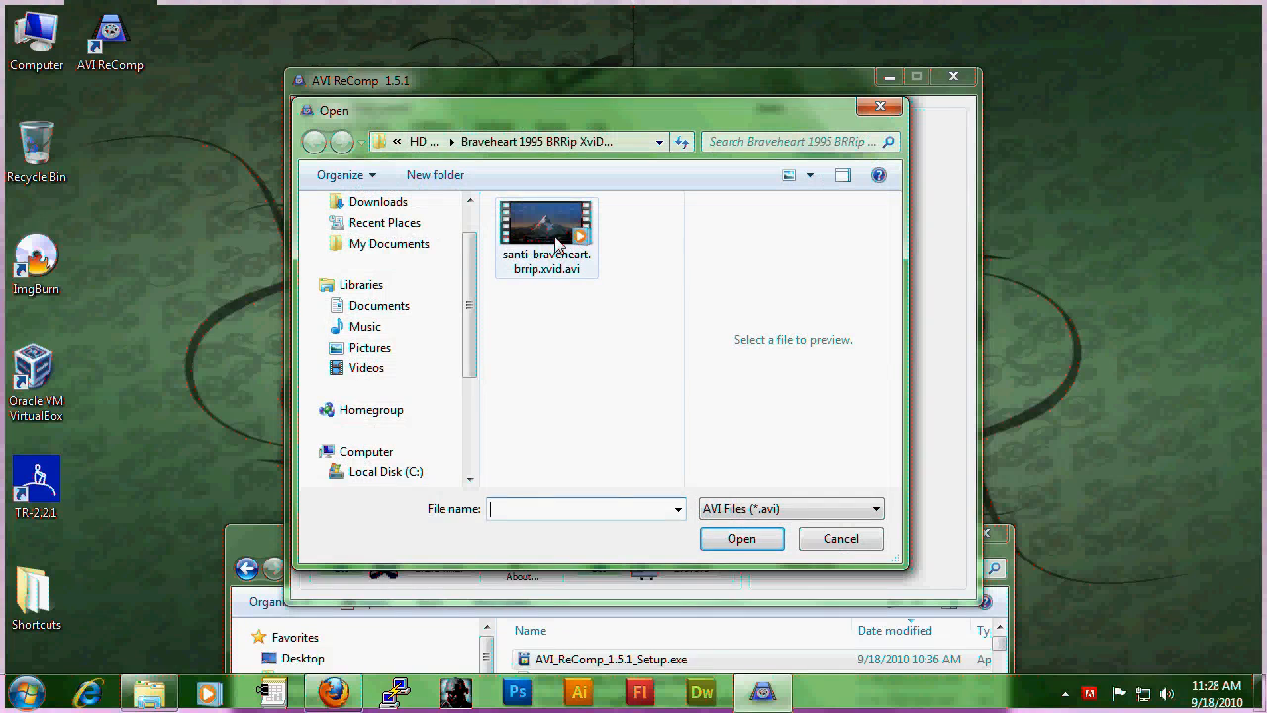
double_click(546, 218)
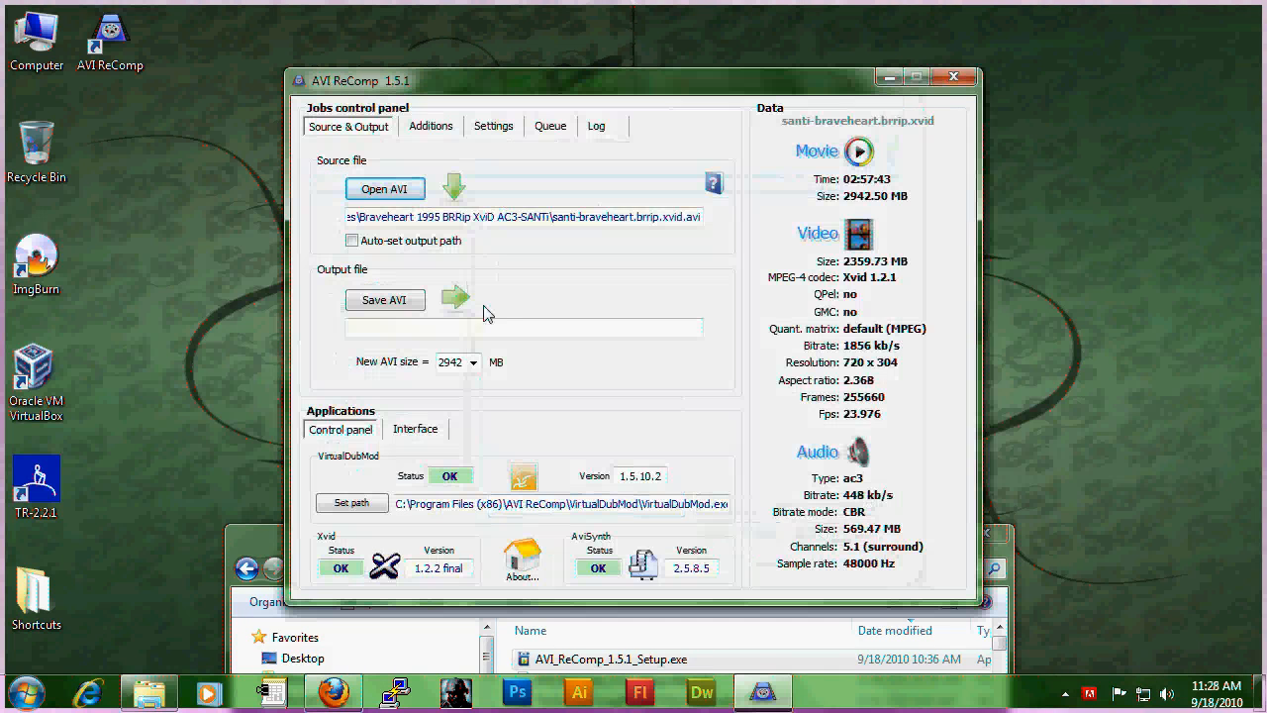
mouse_move(385, 300)
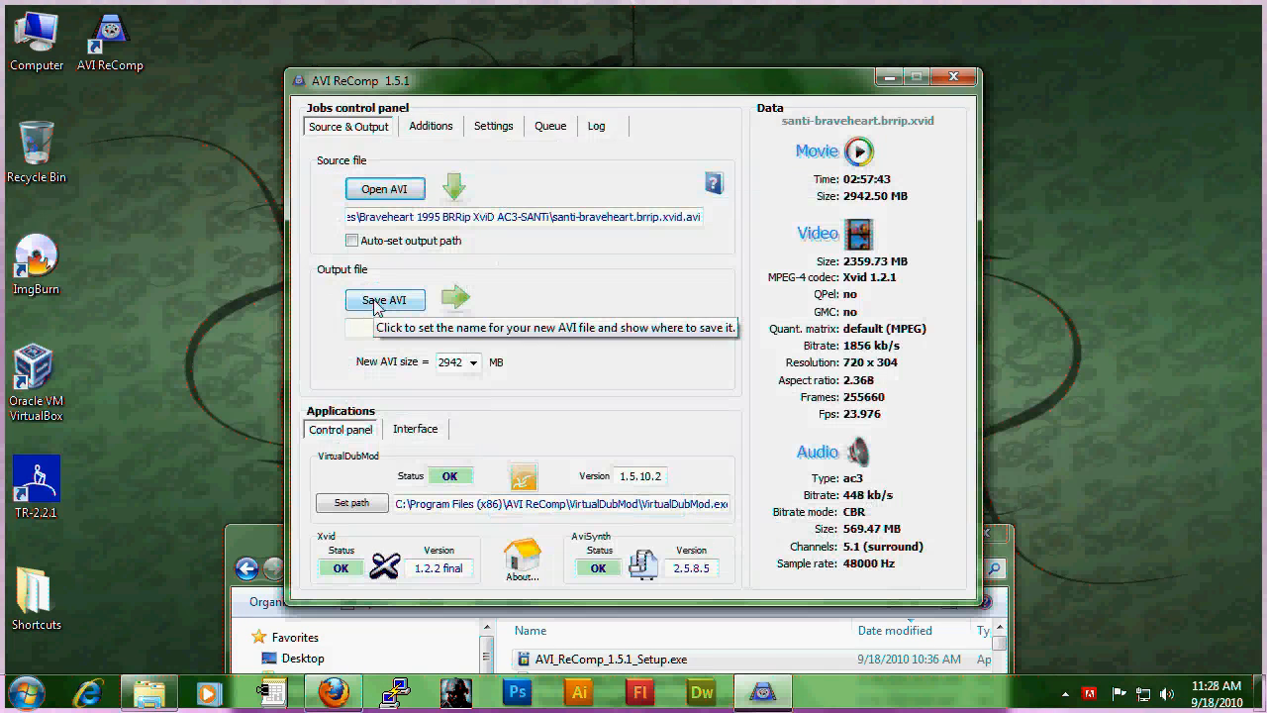
left_click(384, 299)
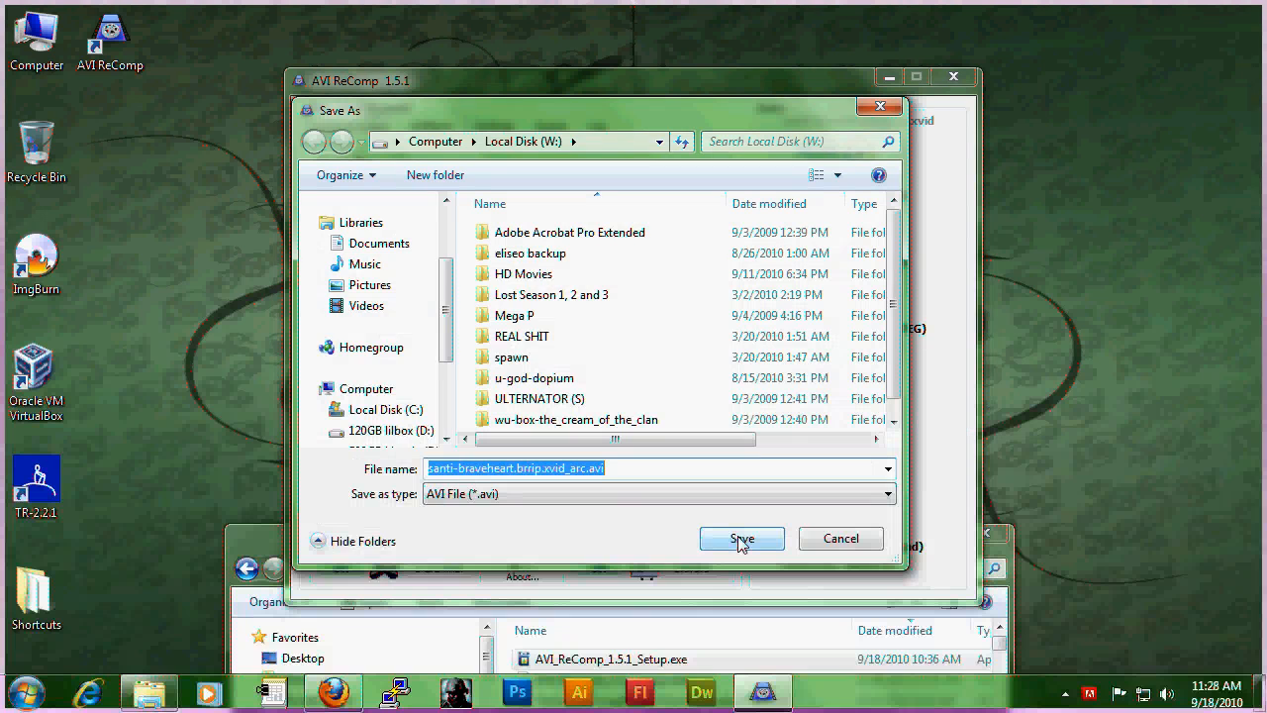
left_click(742, 537)
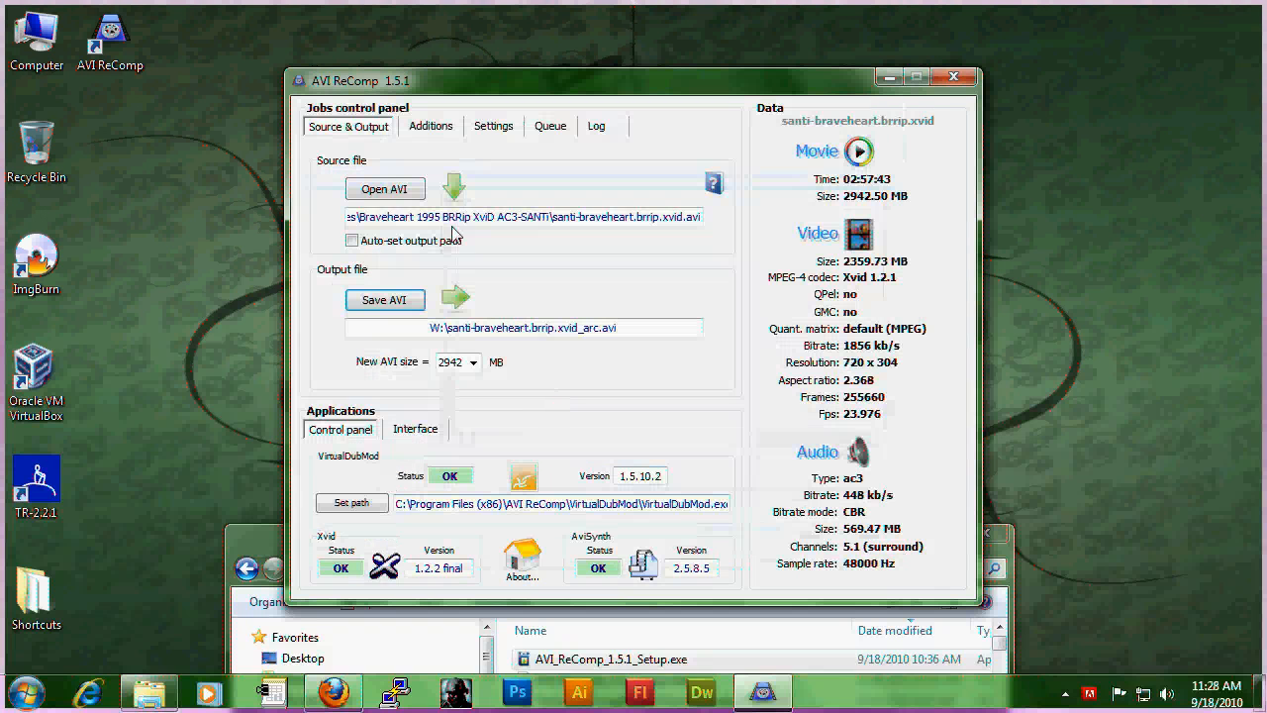
mouse_move(389, 378)
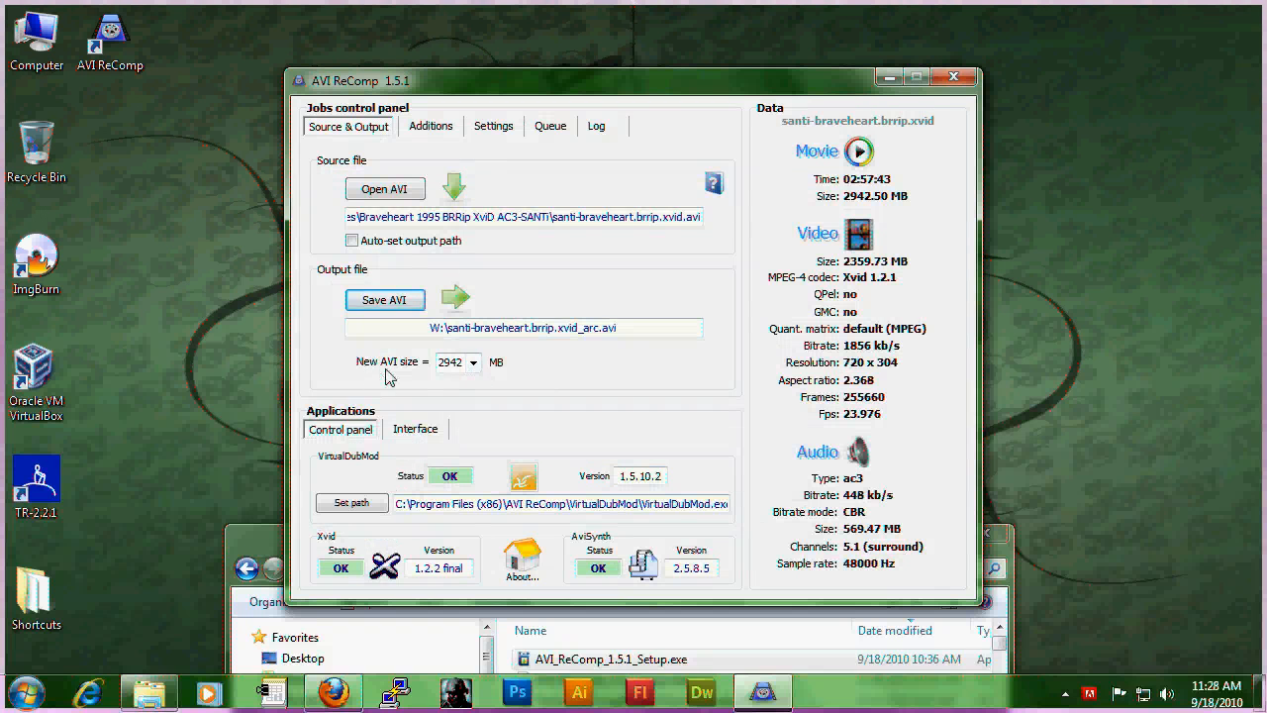
mouse_move(413, 379)
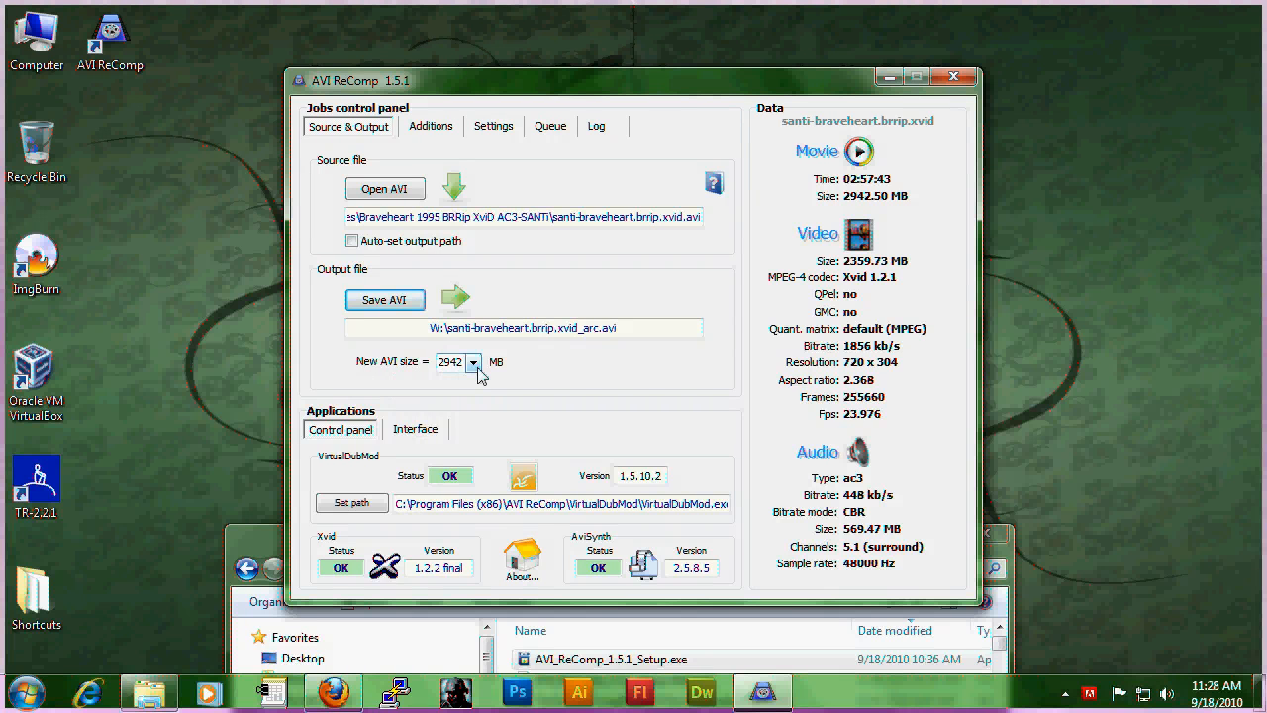
mouse_move(455, 361)
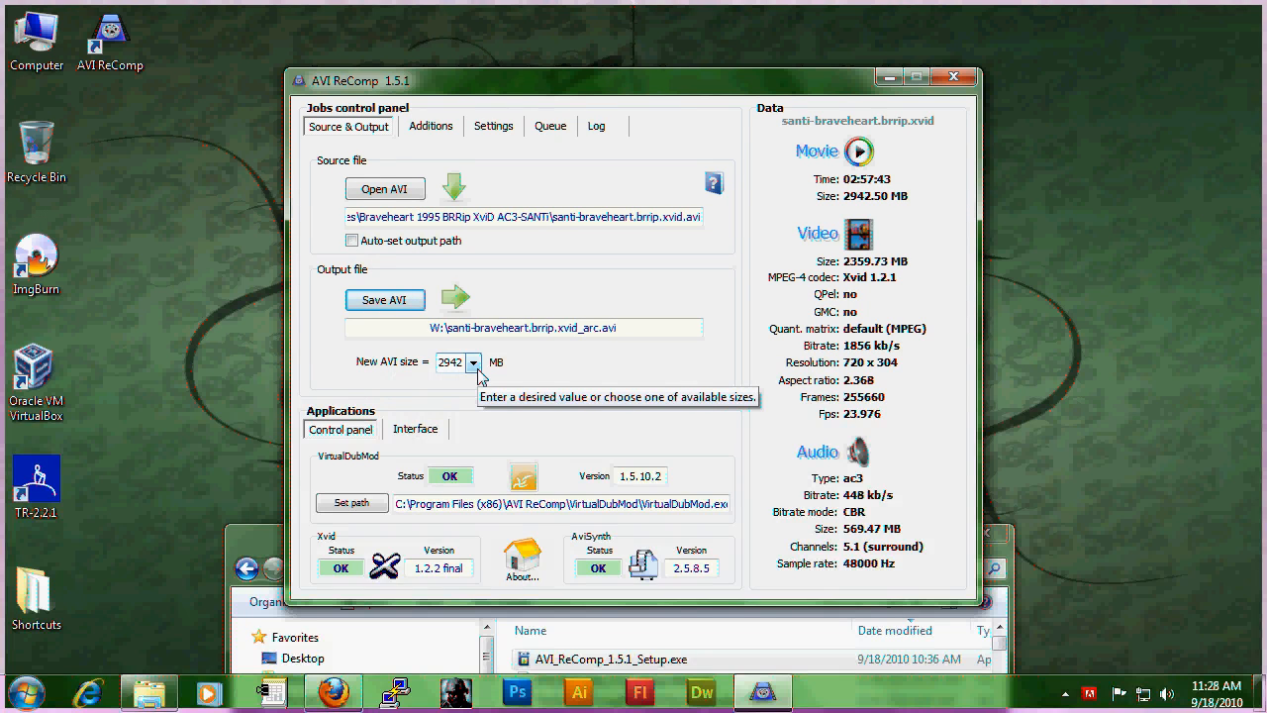
Change the new AVI size from 2942 MB to 2350 MB.
left_click(472, 361)
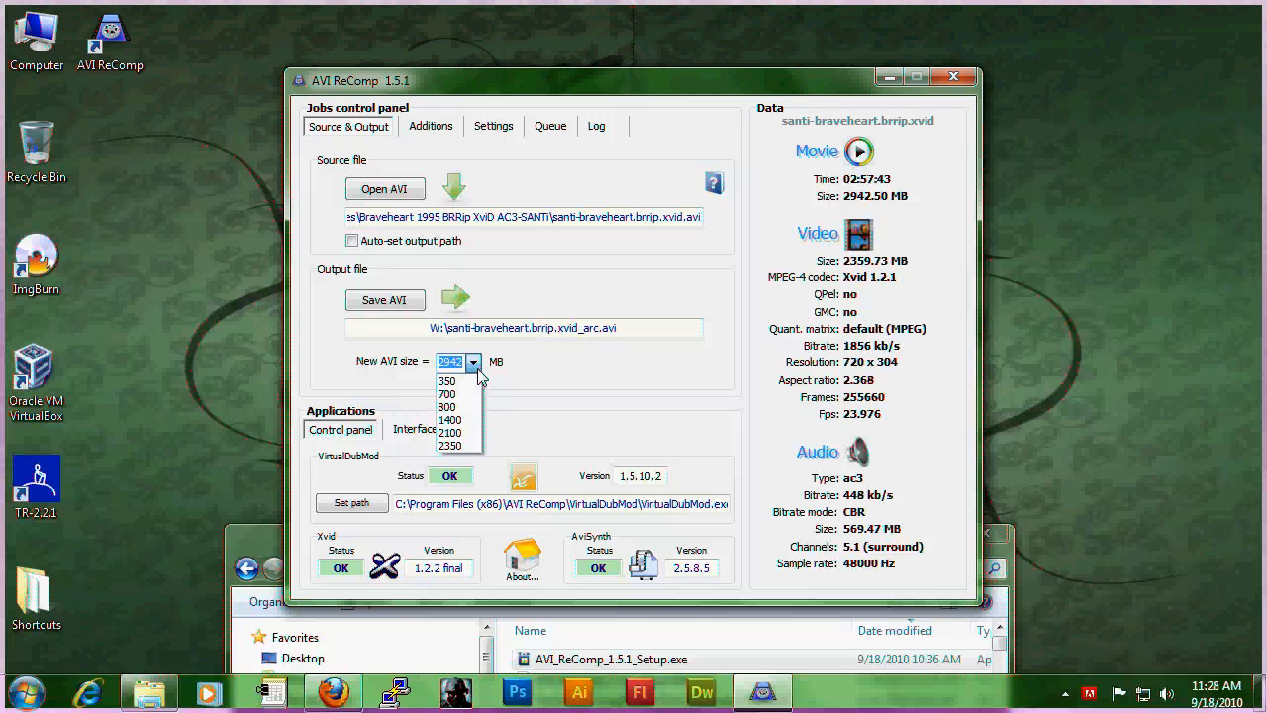
mouse_move(451, 419)
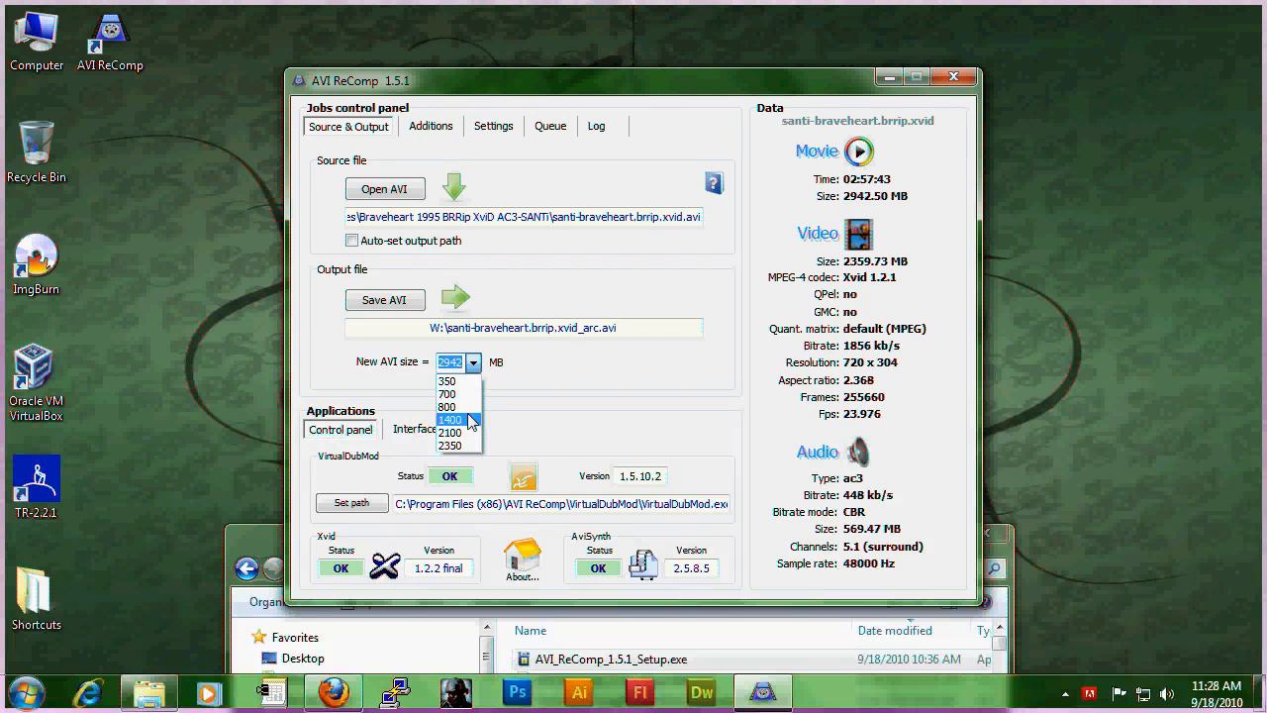
mouse_move(450, 407)
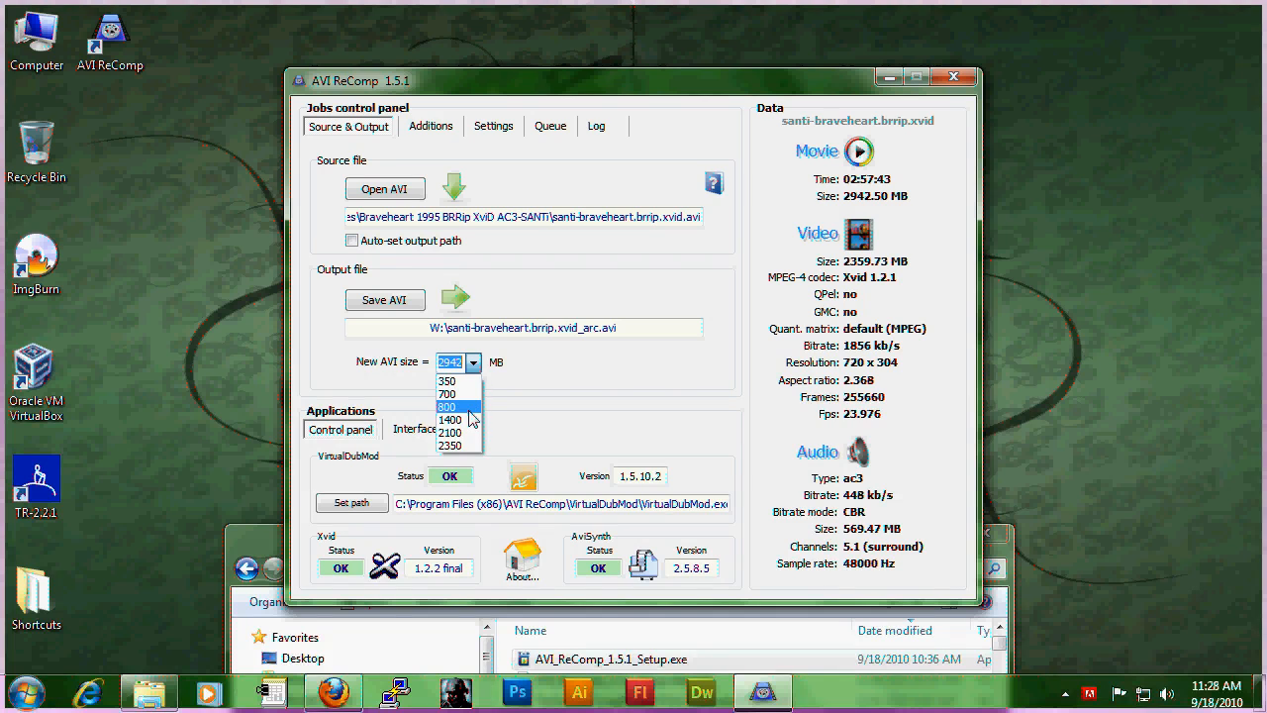
left_click(447, 394)
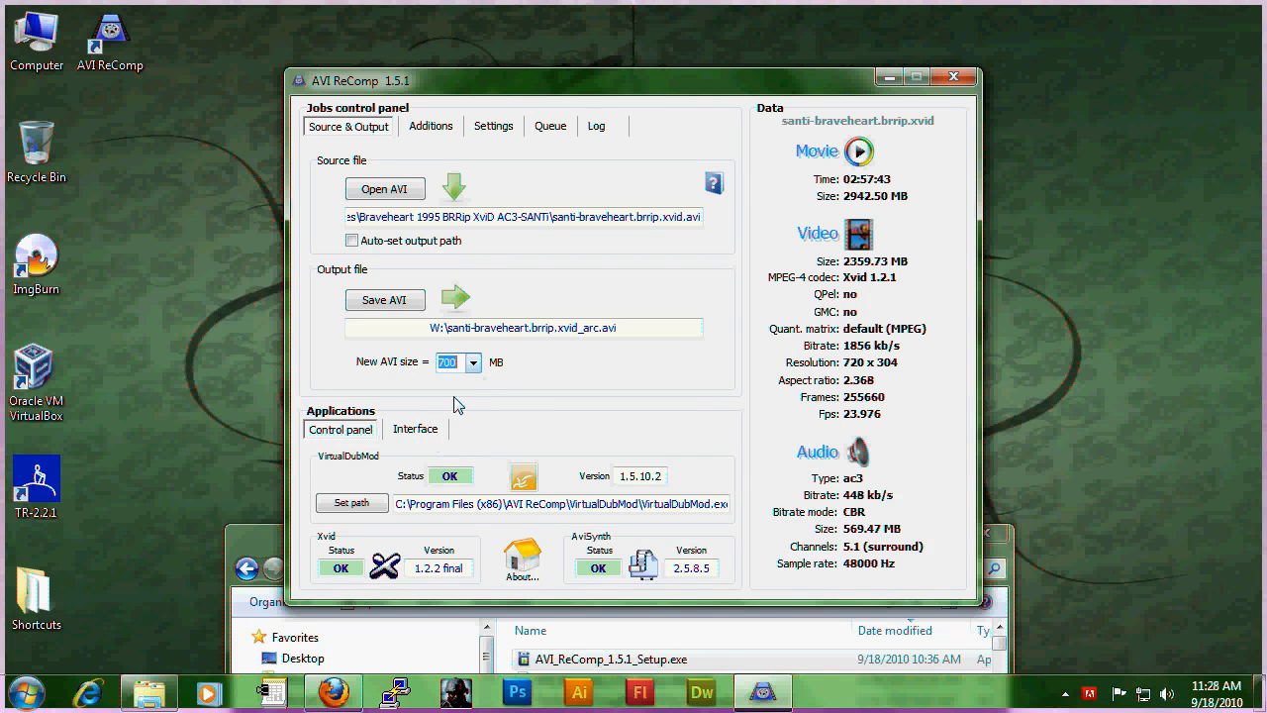
mouse_move(507, 378)
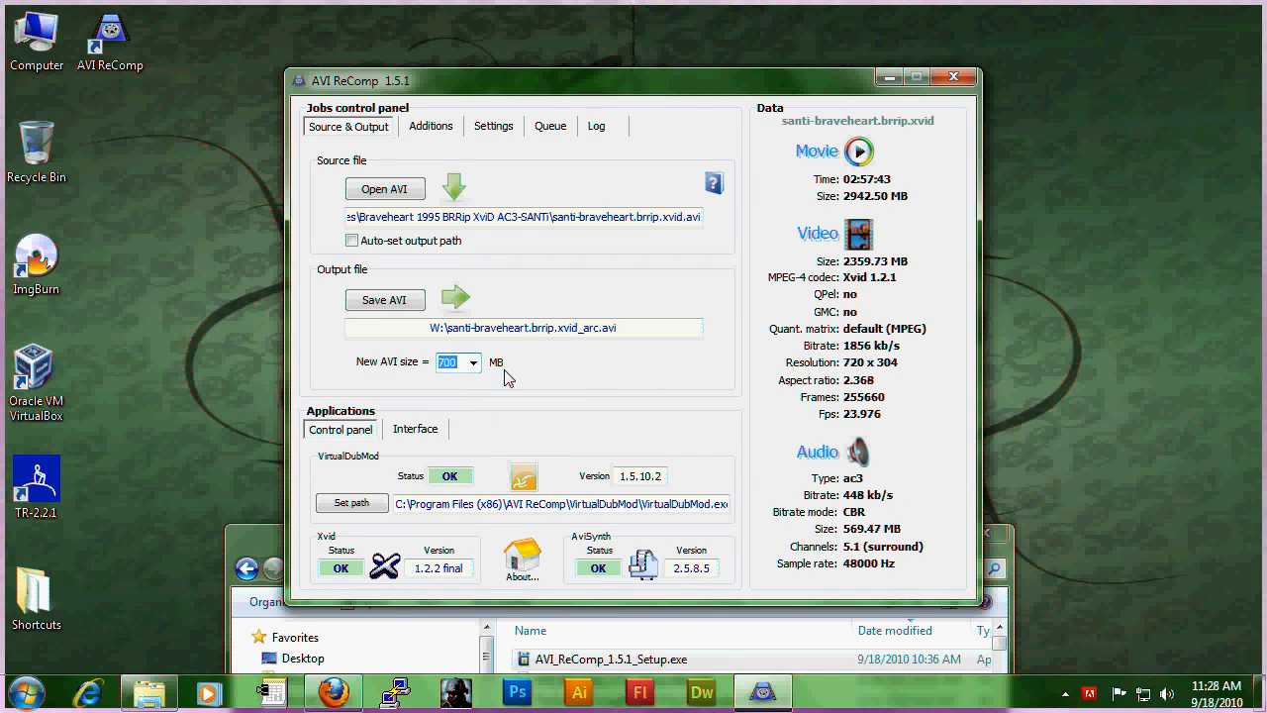
left_click(475, 362)
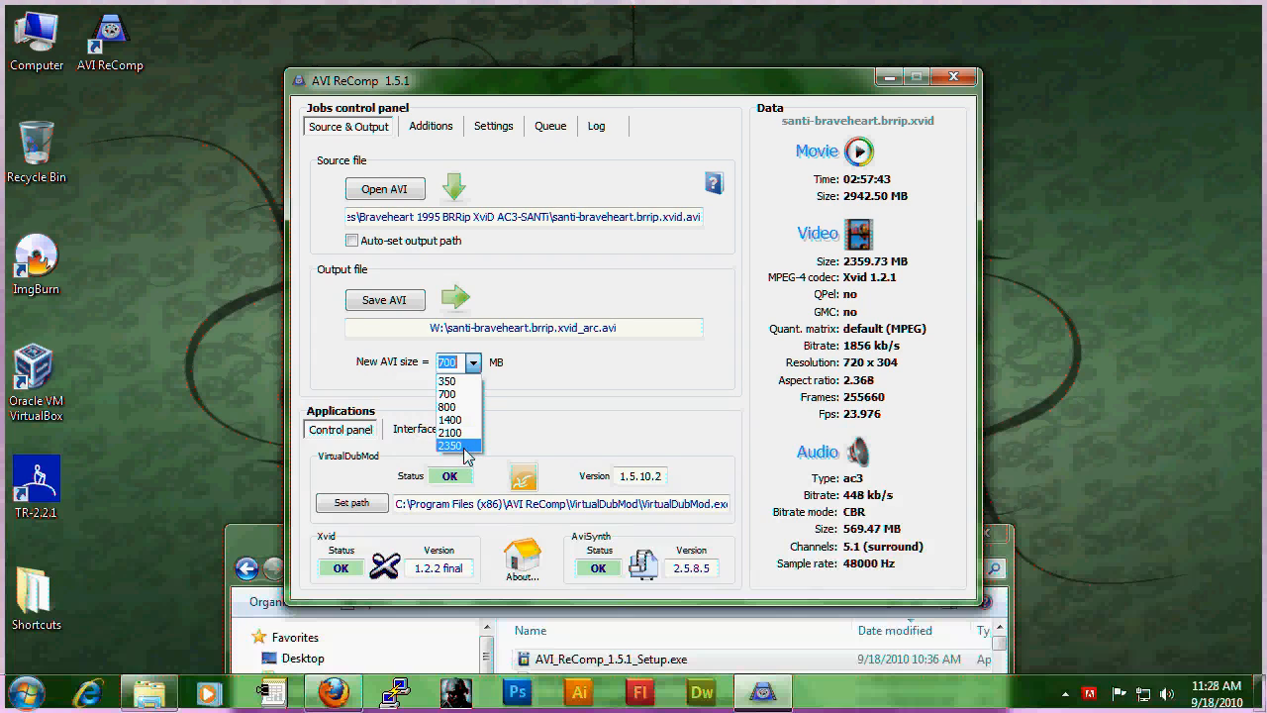
left_click(450, 447)
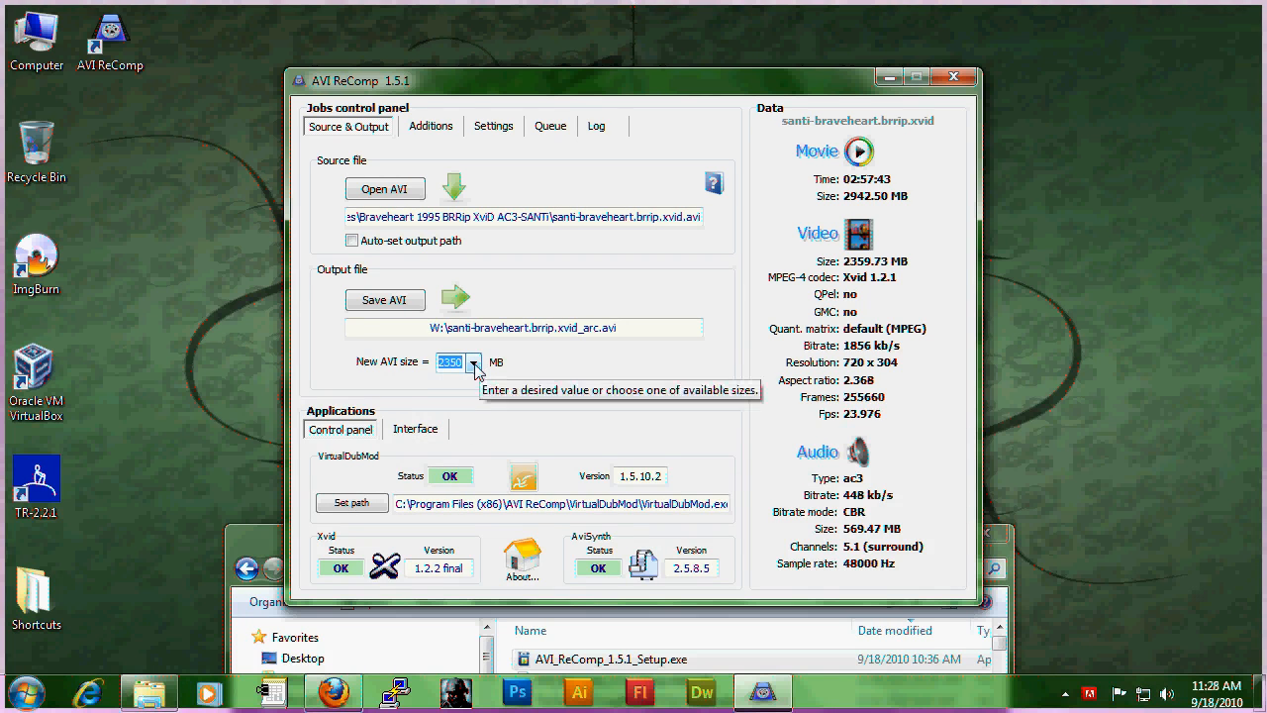
mouse_move(531, 364)
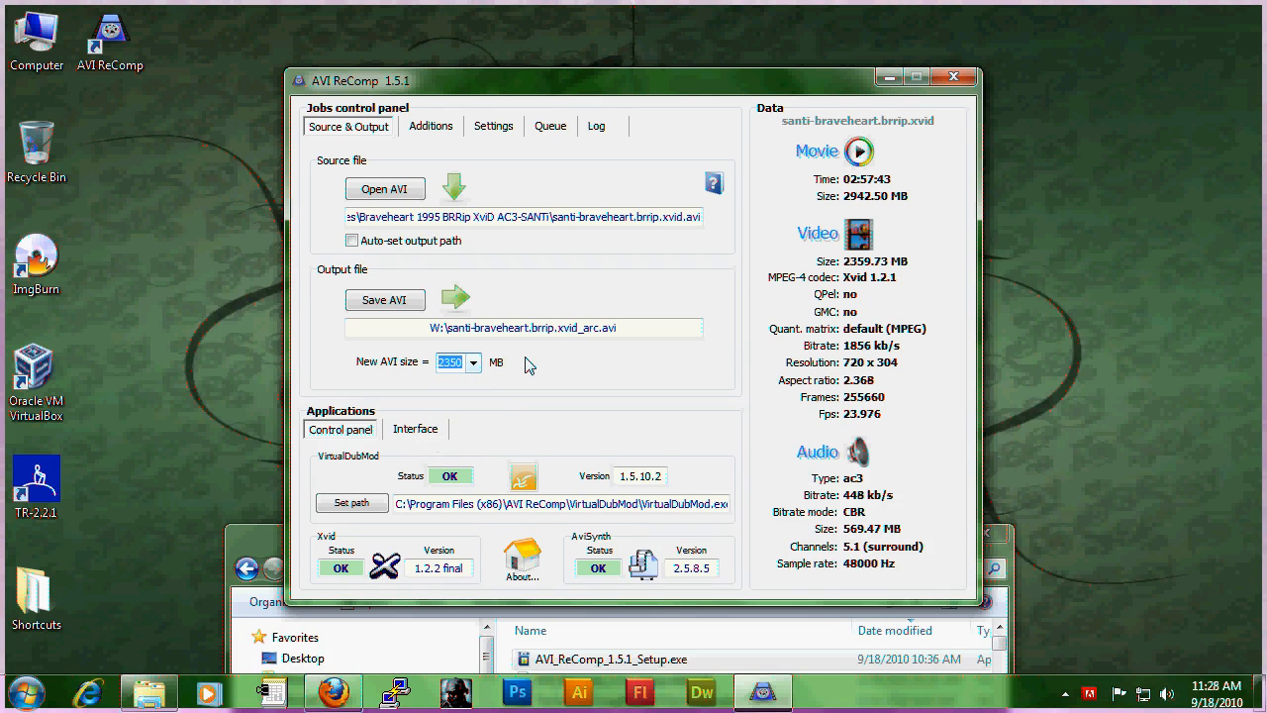
mouse_move(503, 376)
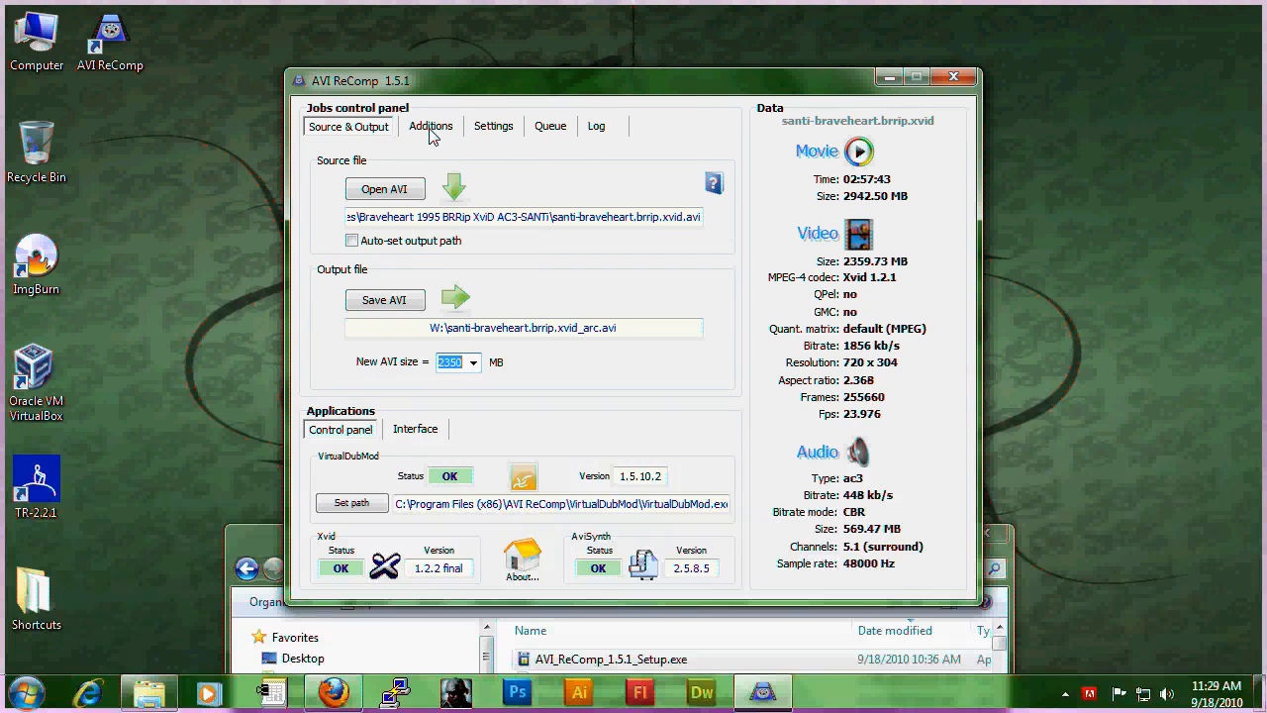
Enable subtitles and load santi-braveheart.brrip.xvid.srt from the Braveheart folder.
left_click(430, 126)
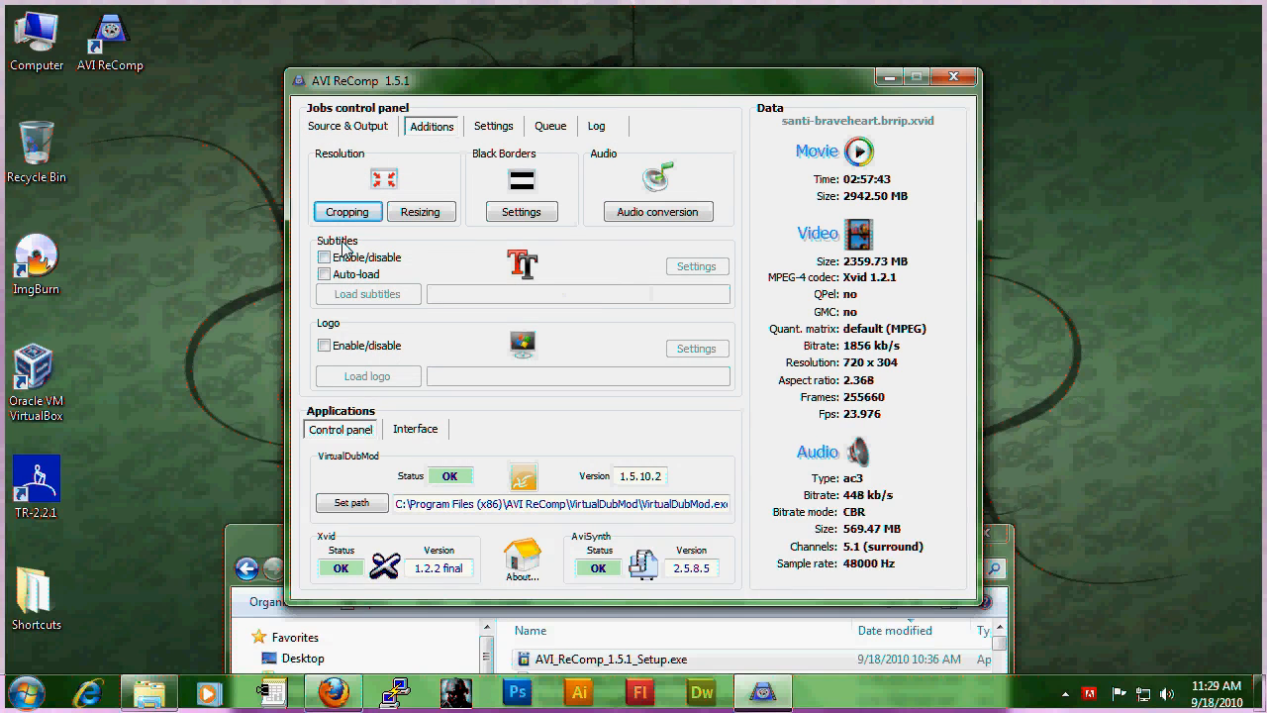
left_click(324, 257)
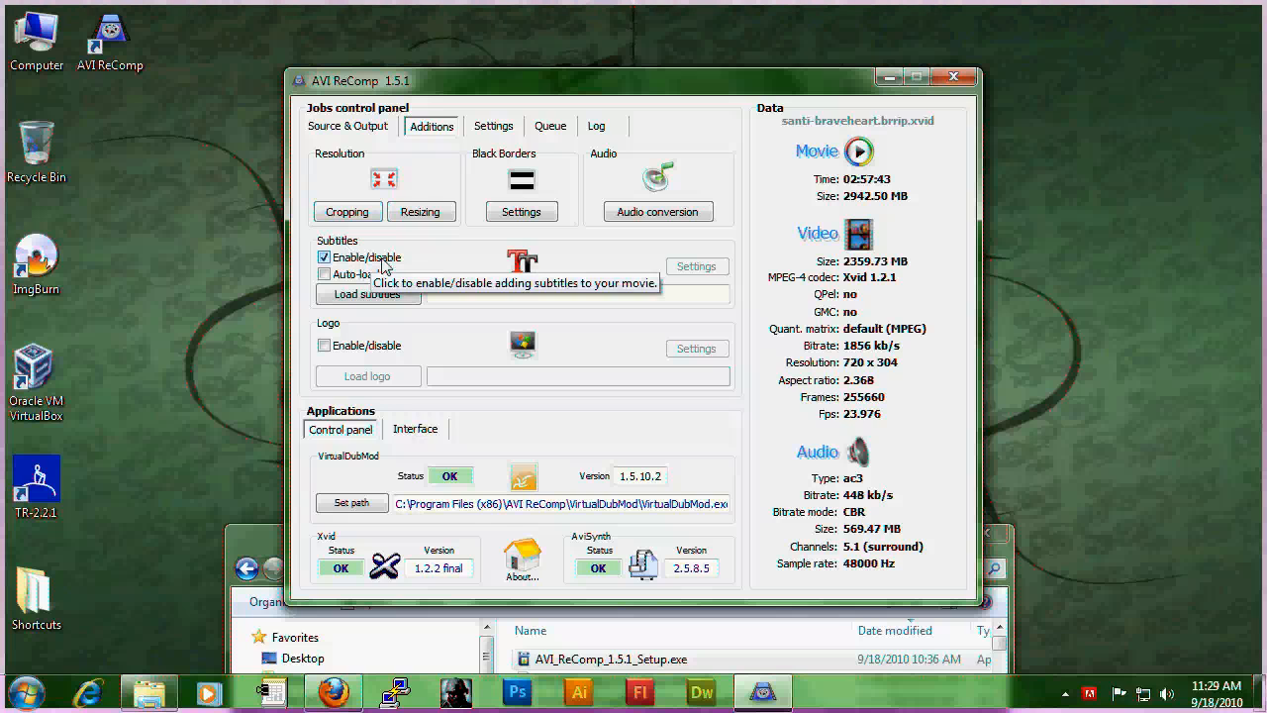
mouse_move(367, 294)
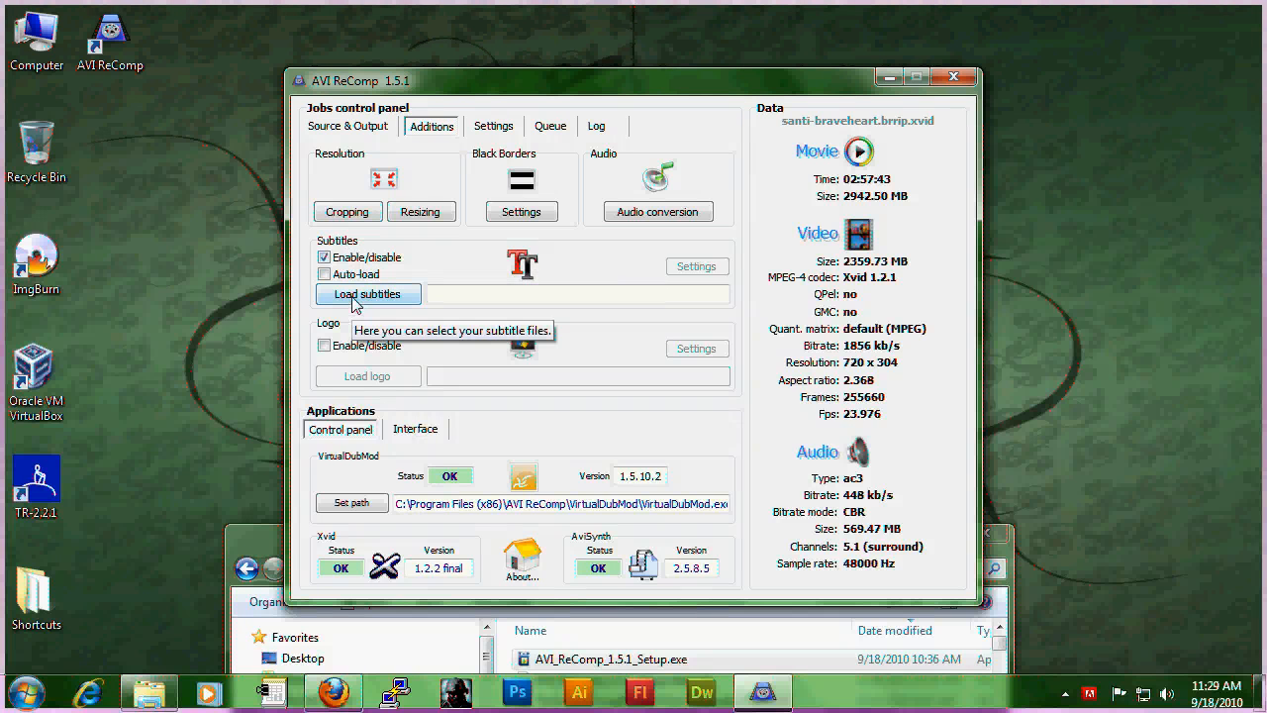
left_click(368, 294)
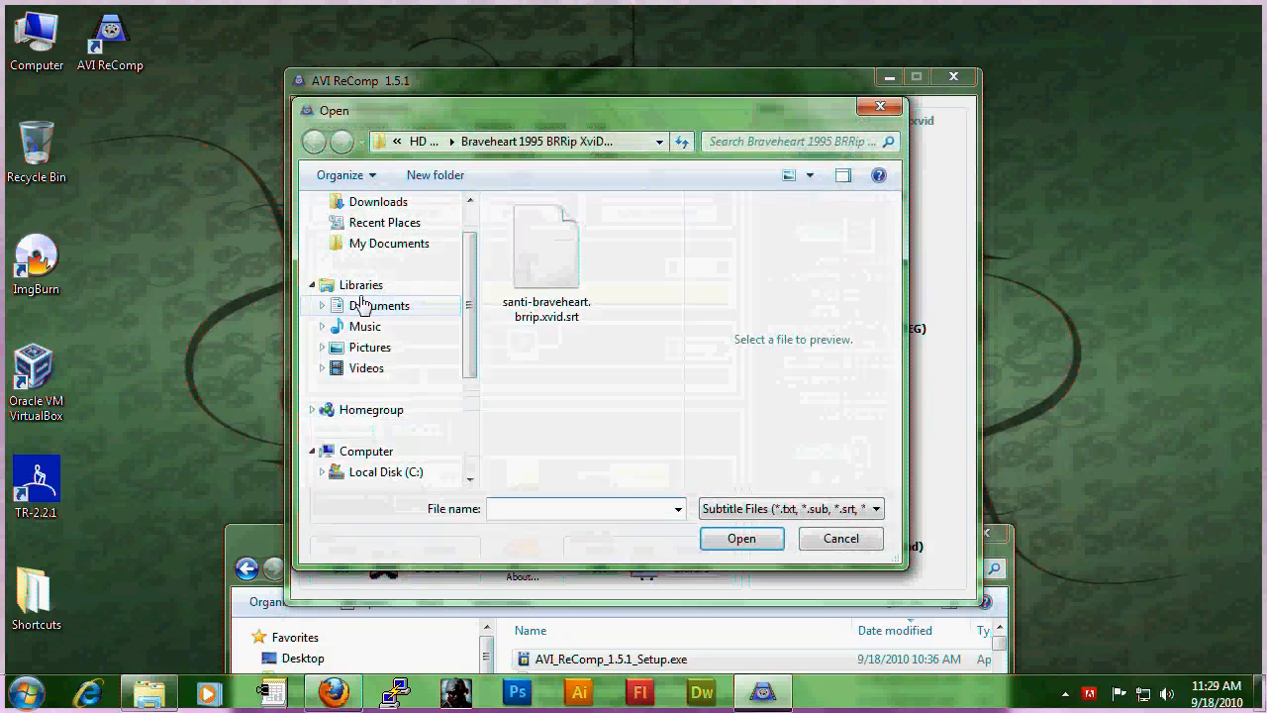
mouse_move(565, 314)
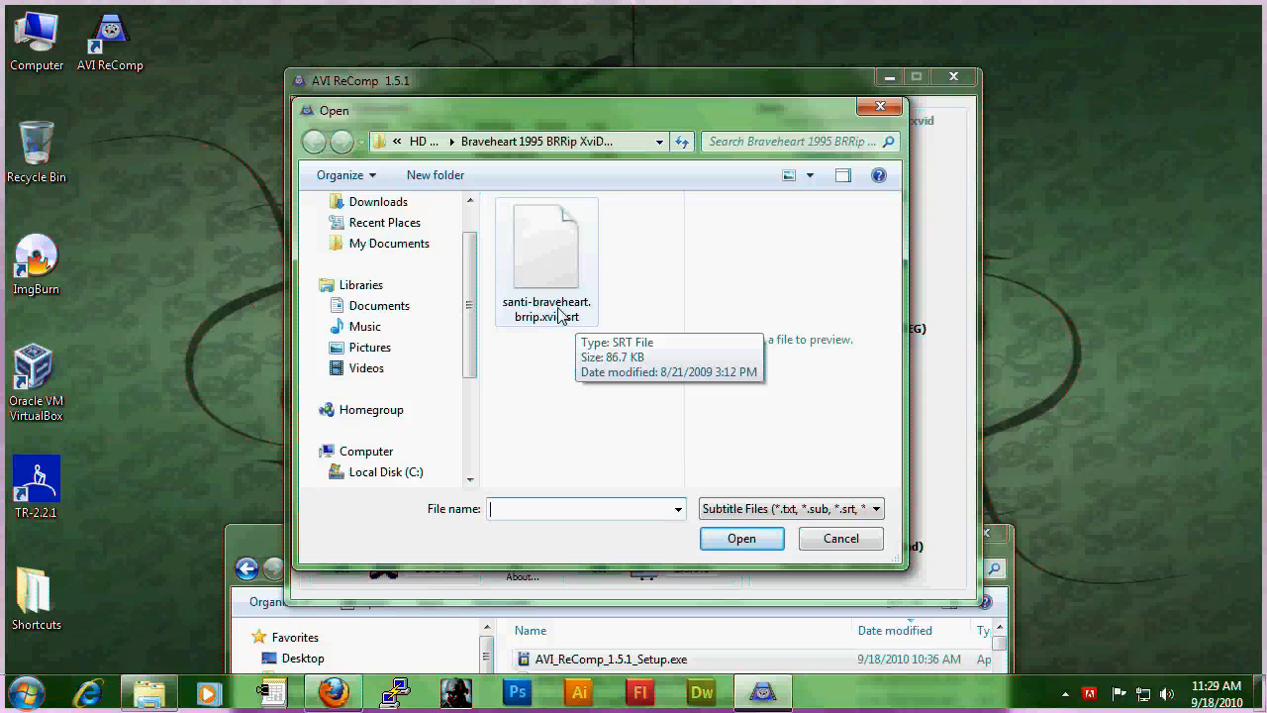
mouse_move(577, 315)
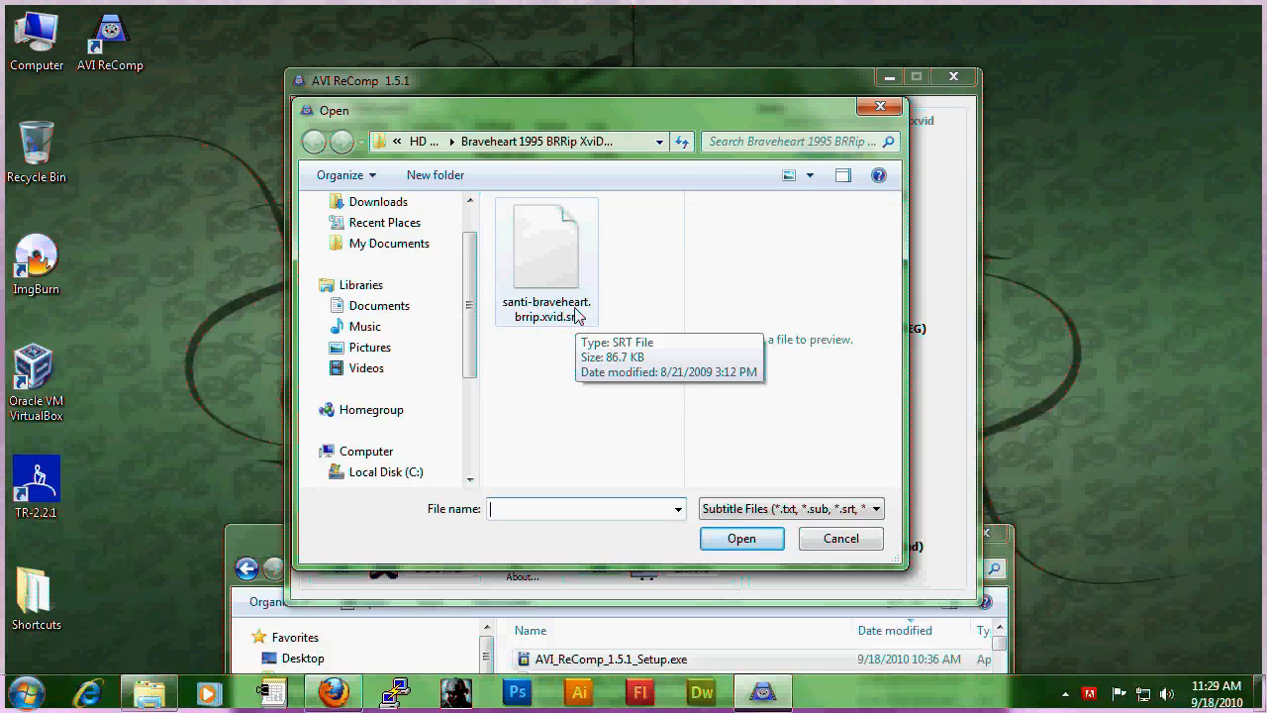
mouse_move(554, 273)
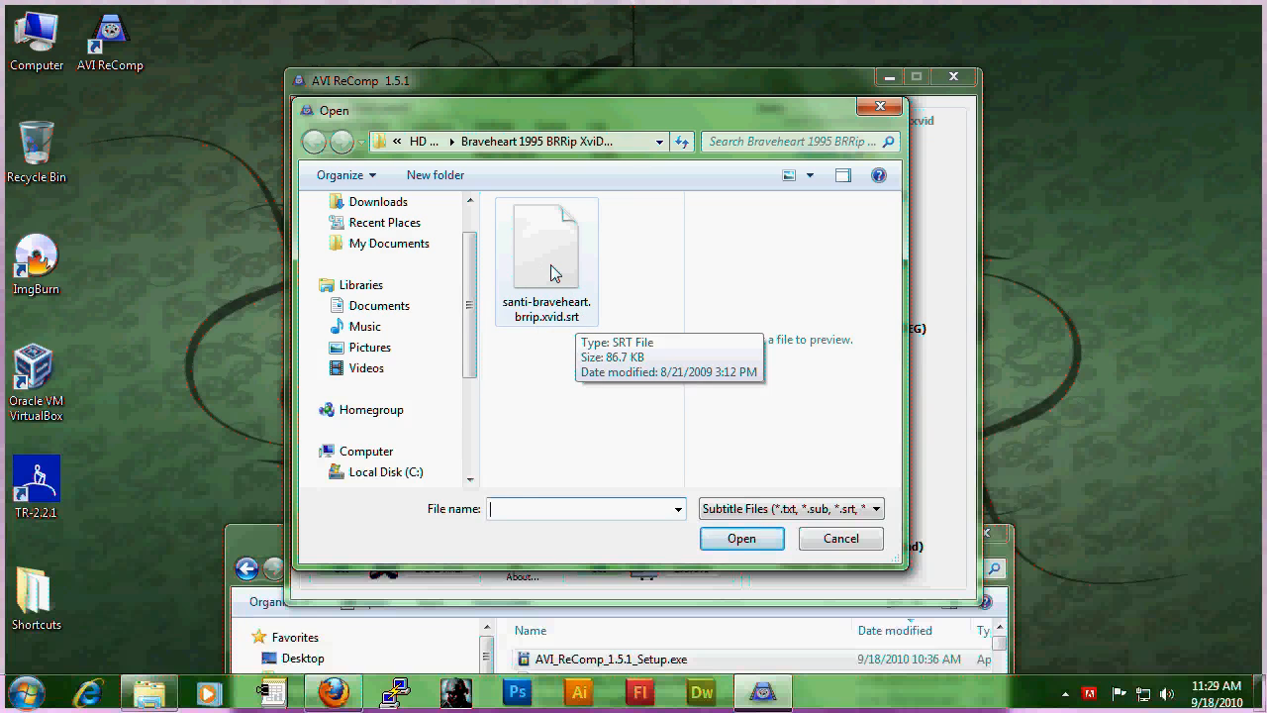
left_click(742, 537)
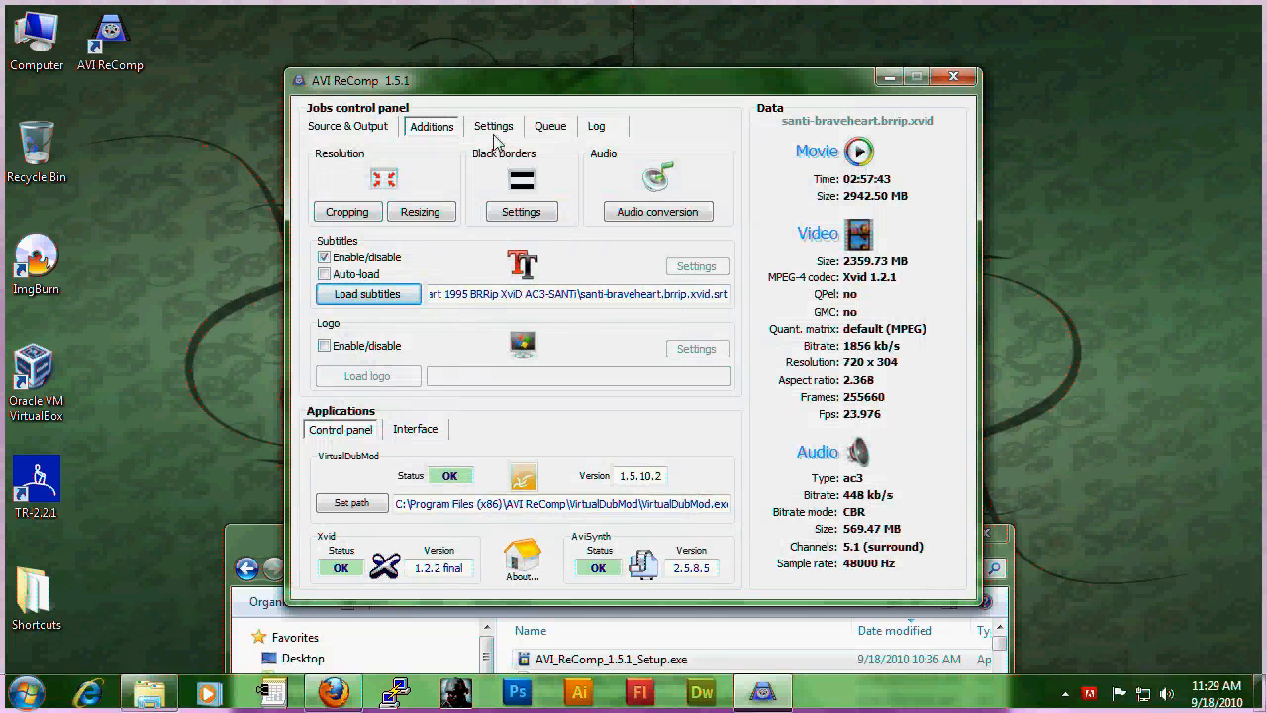
In the job settings, choose High as the process priority.
left_click(494, 126)
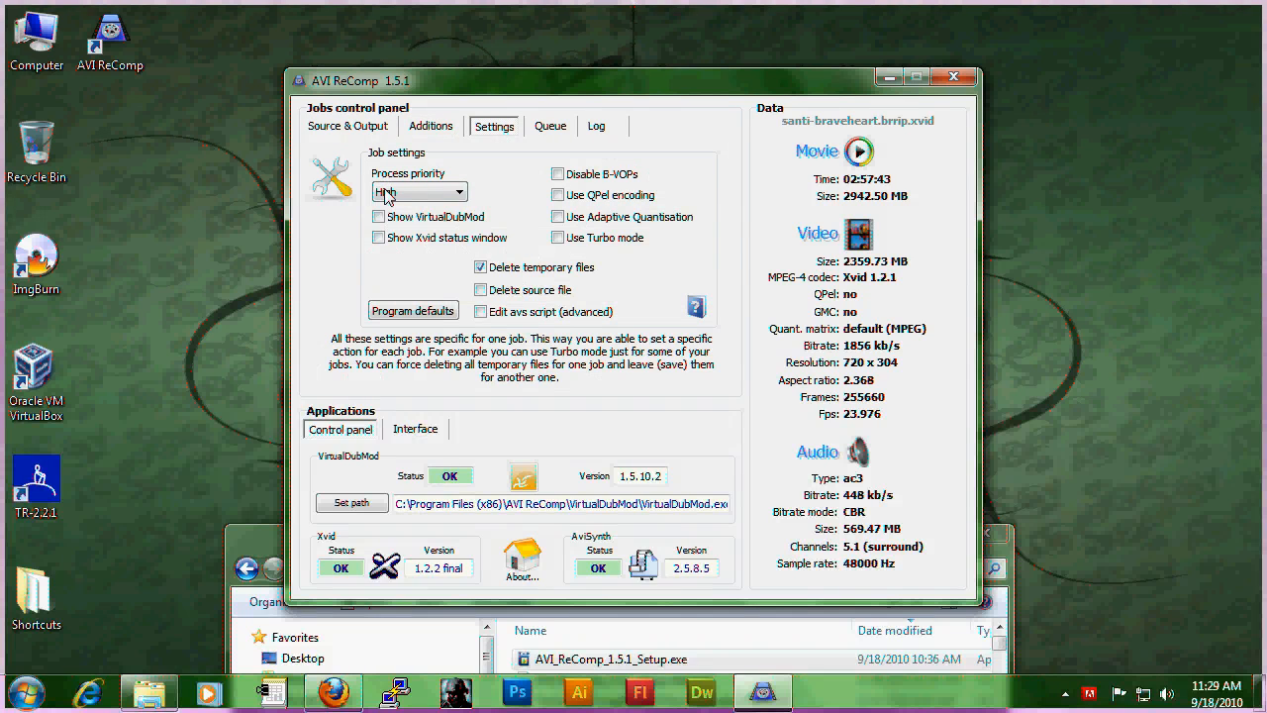
left_click(458, 191)
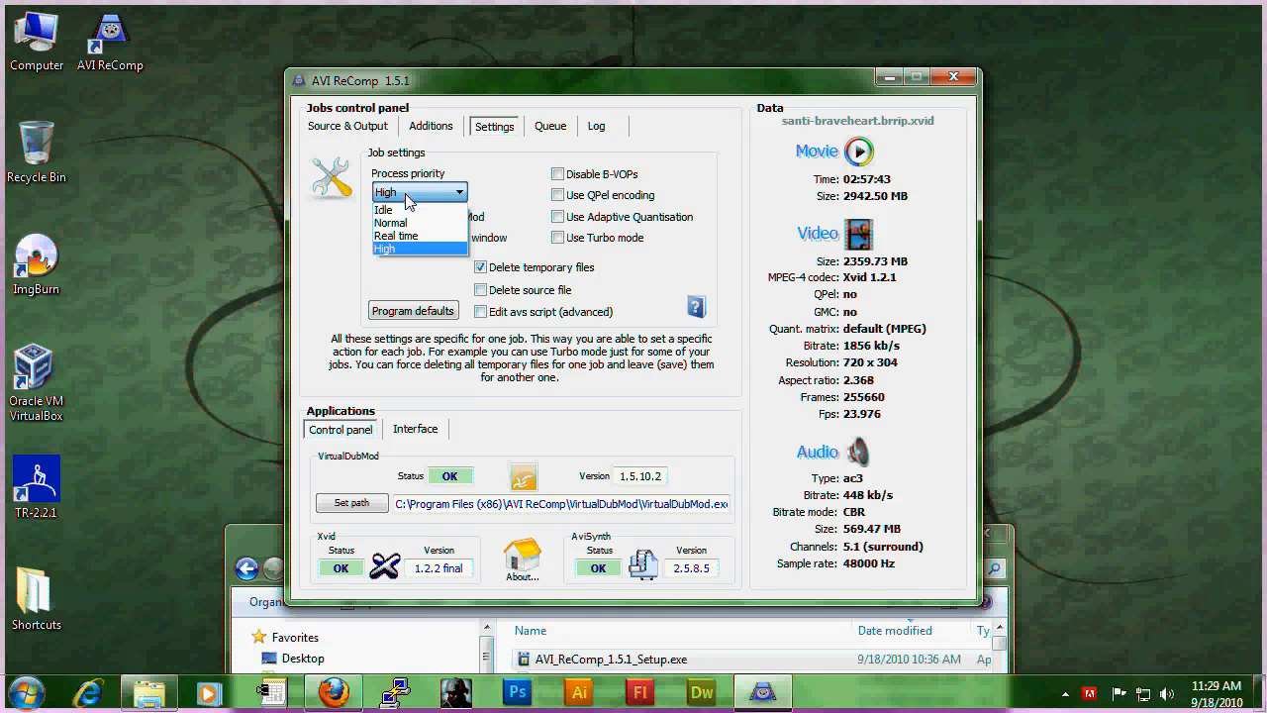
mouse_move(406, 210)
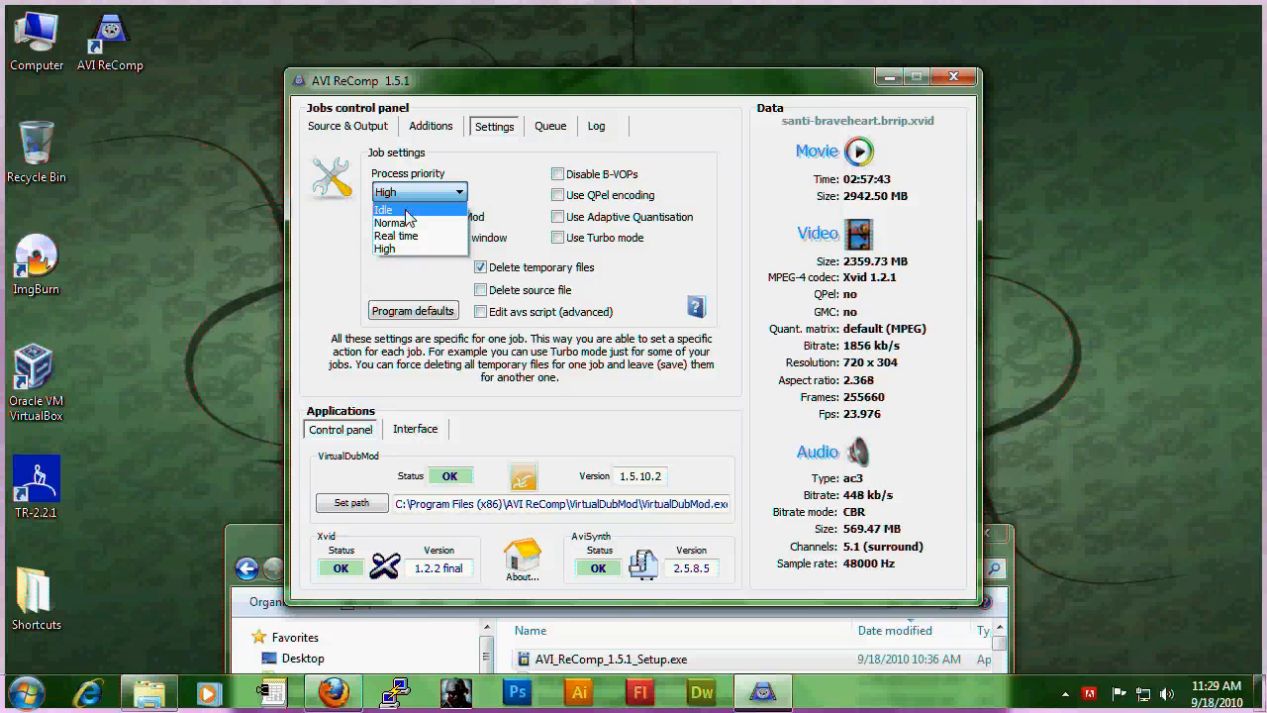
left_click(416, 207)
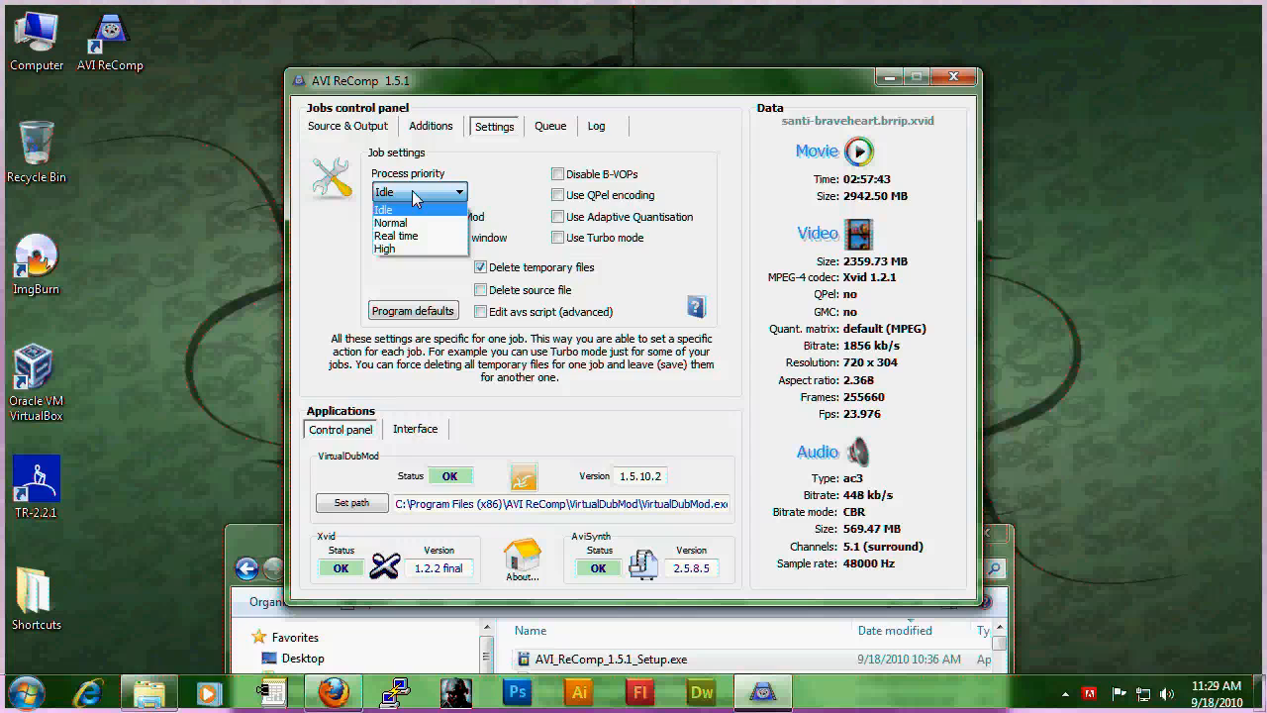
left_click(385, 248)
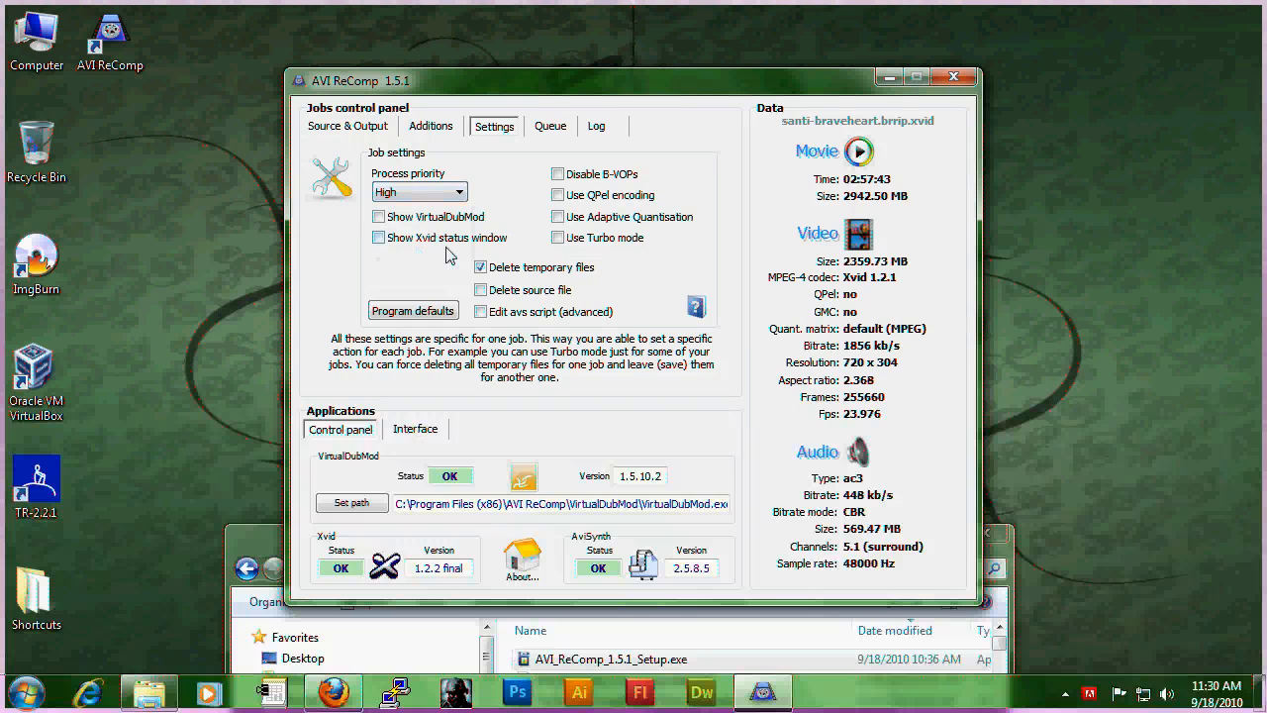
mouse_move(420, 226)
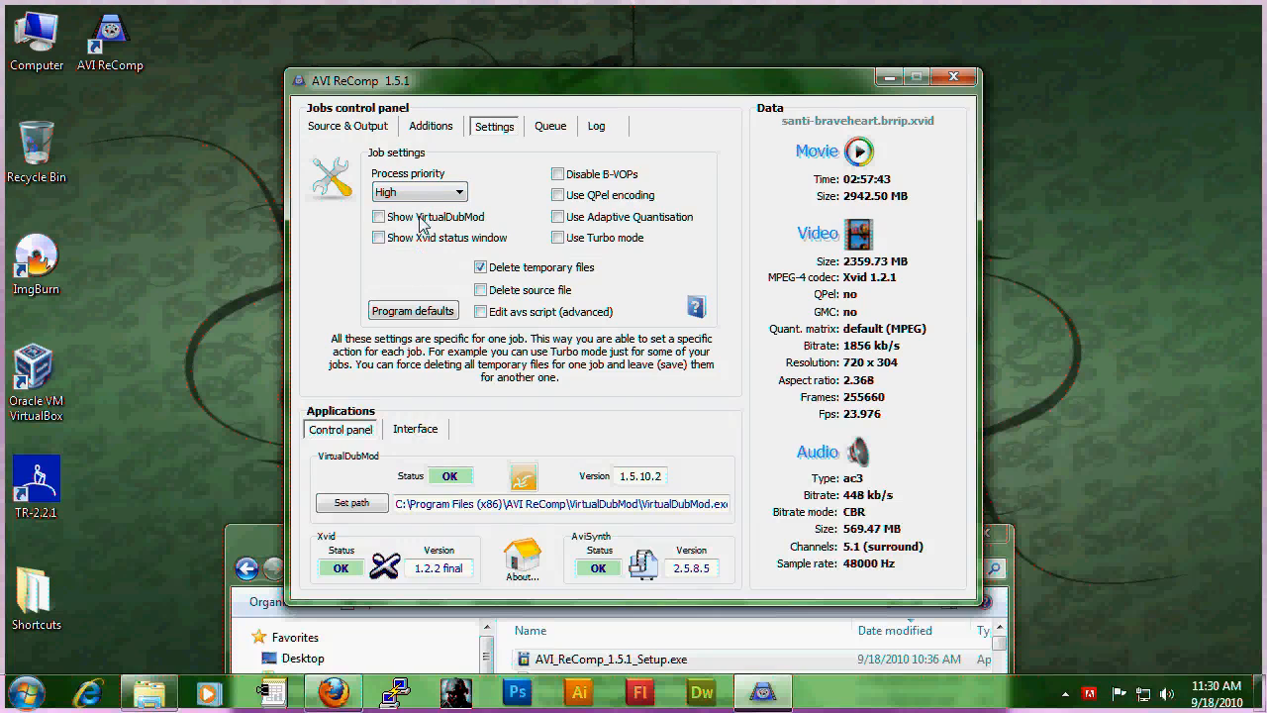
mouse_move(450, 203)
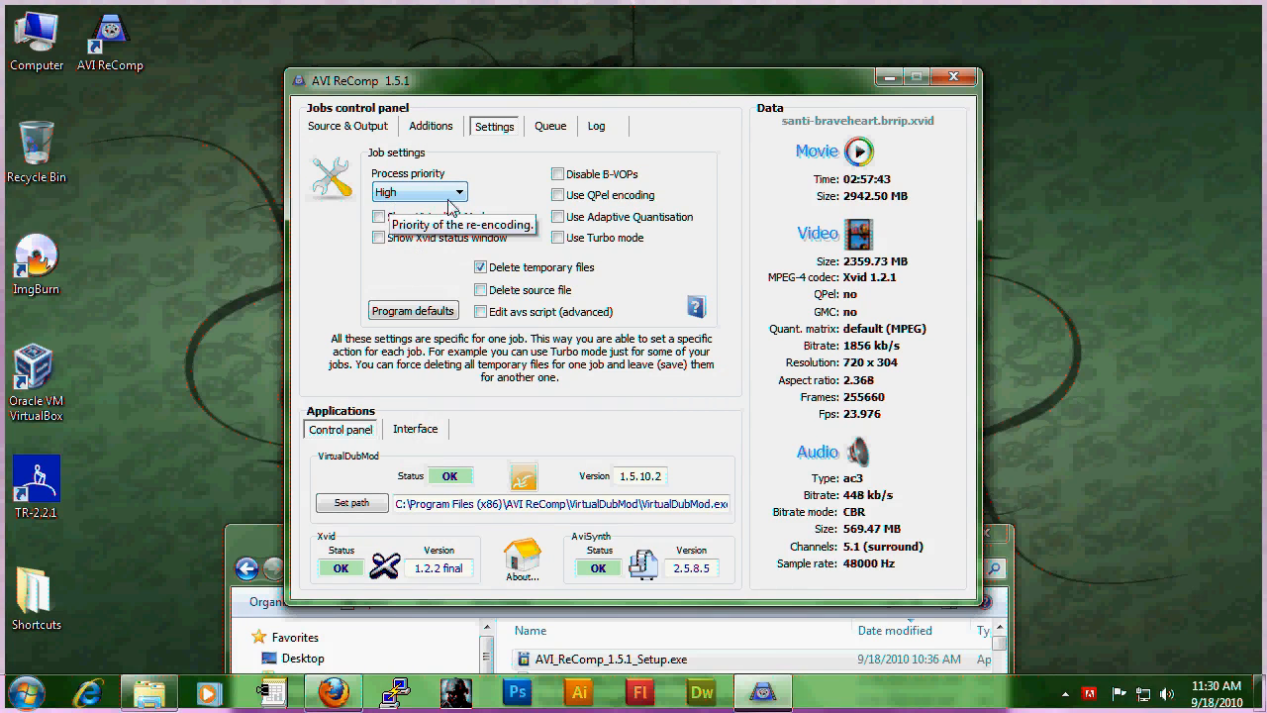
mouse_move(465, 274)
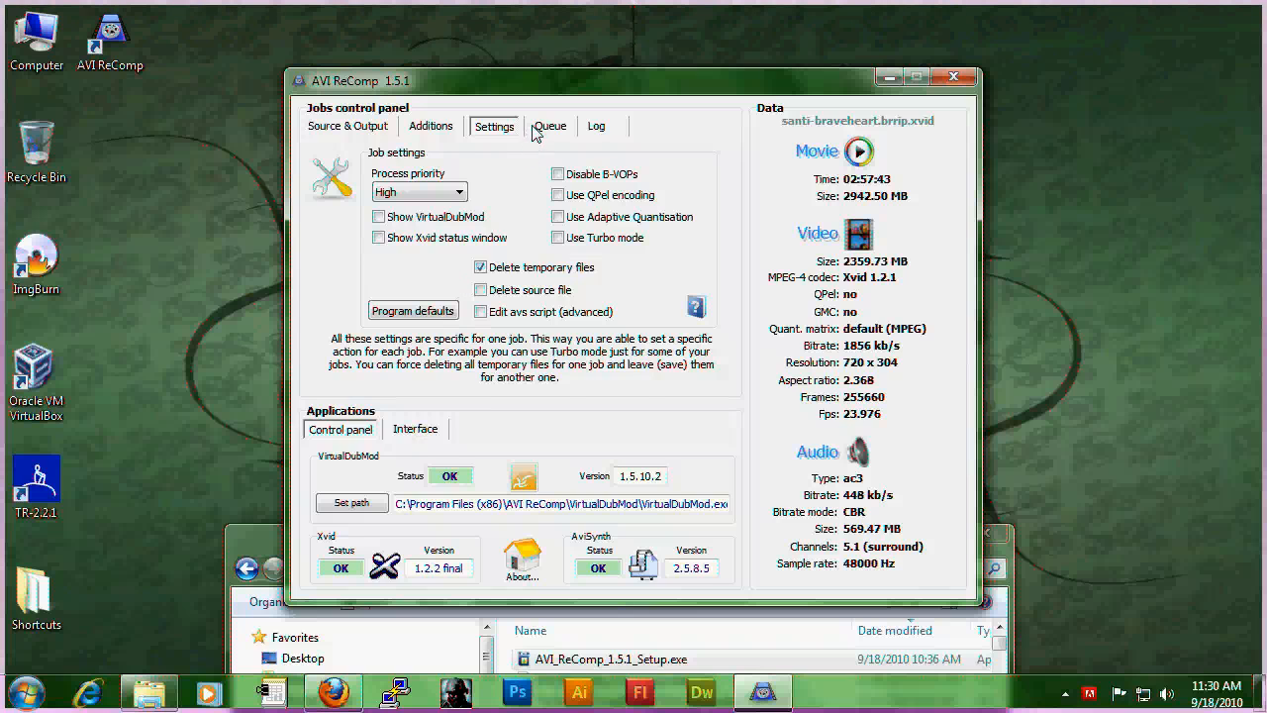
Add the configured Braveheart job to the queue, select it and start processing.
left_click(550, 126)
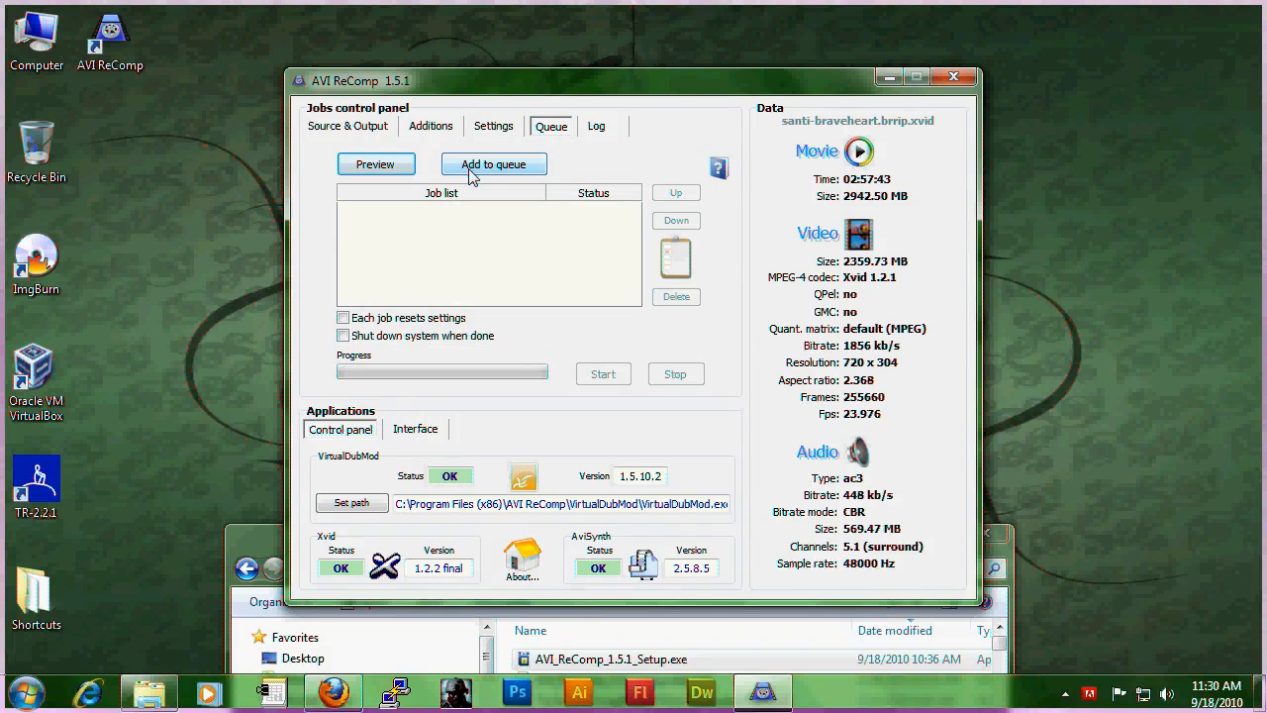
left_click(493, 164)
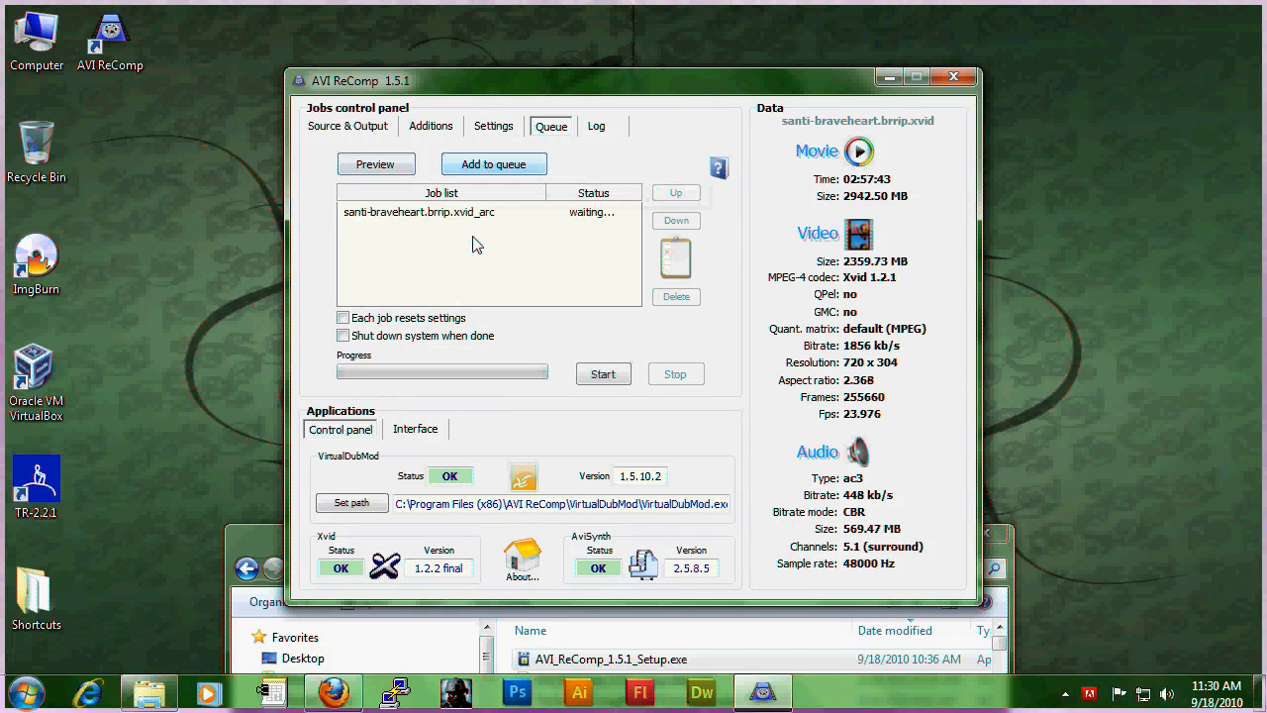
left_click(441, 212)
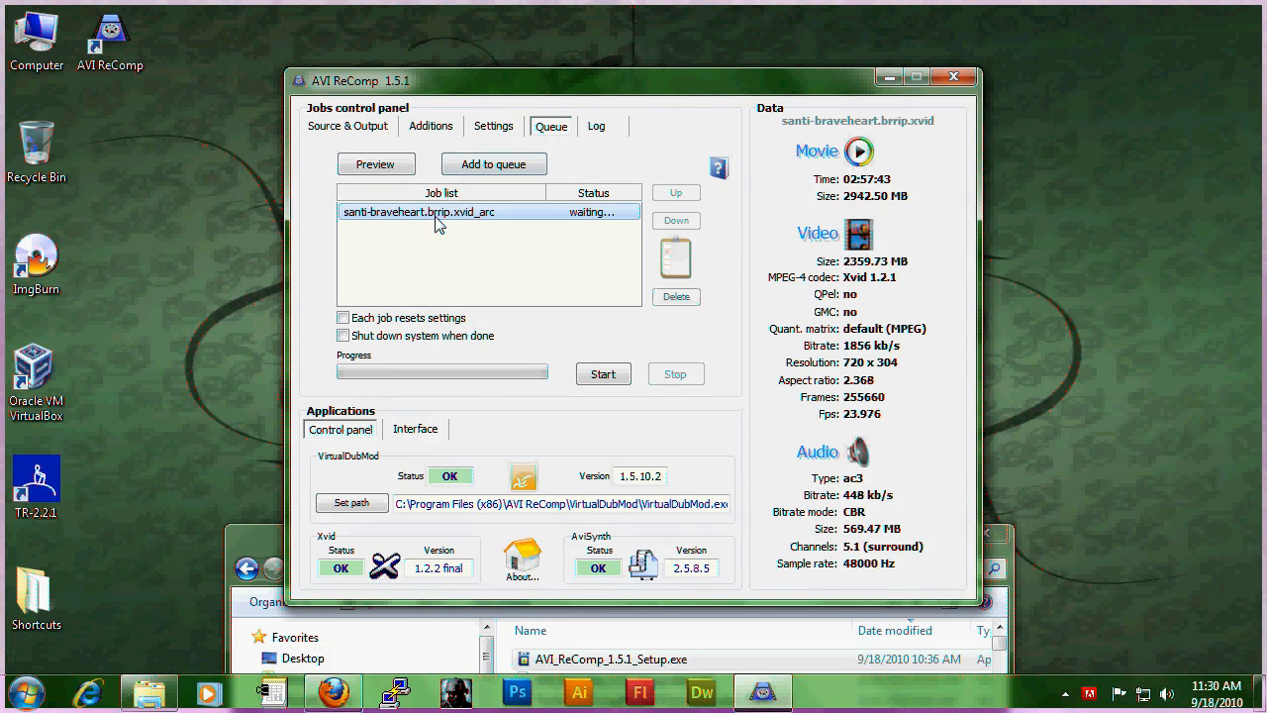
mouse_move(603, 374)
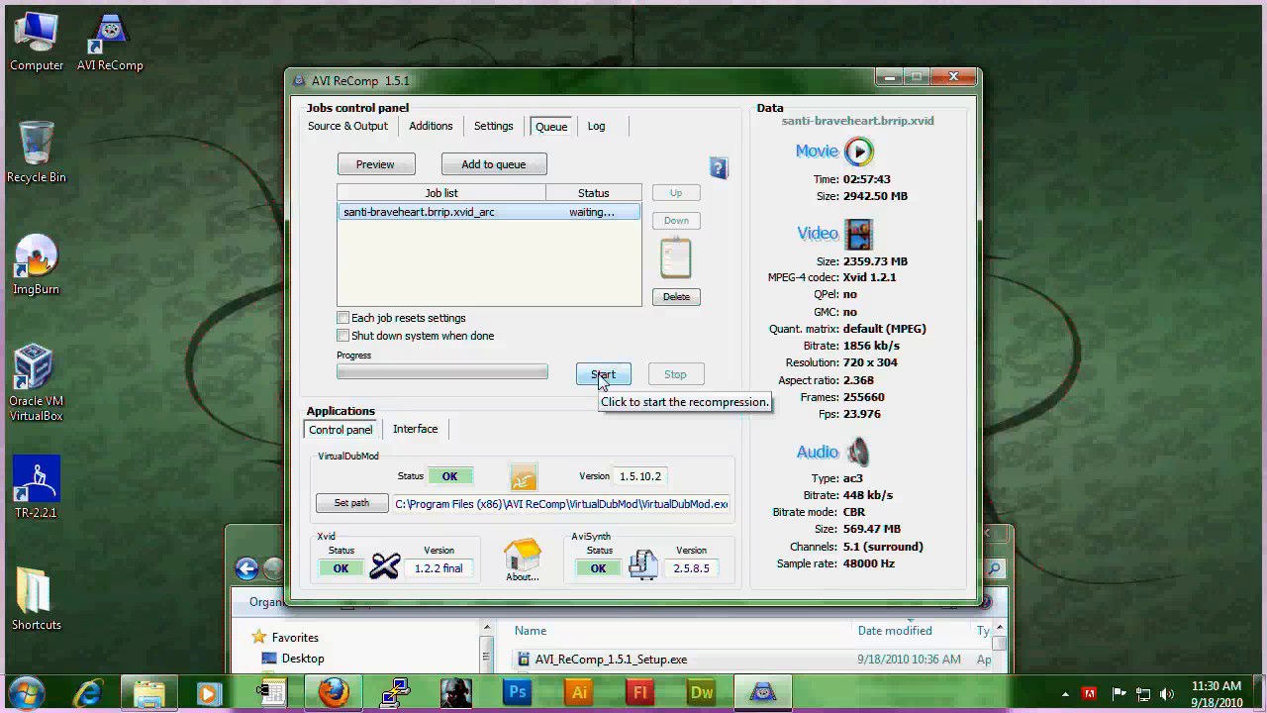
left_click(603, 373)
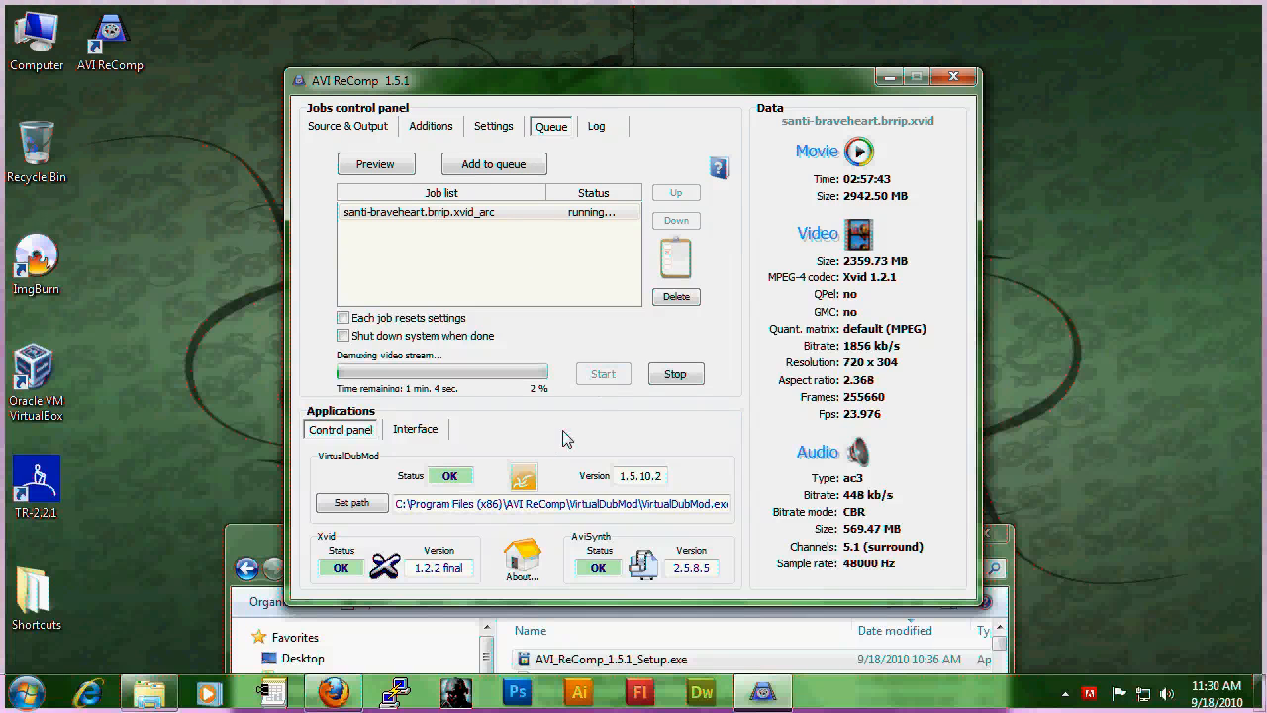
mouse_move(602, 434)
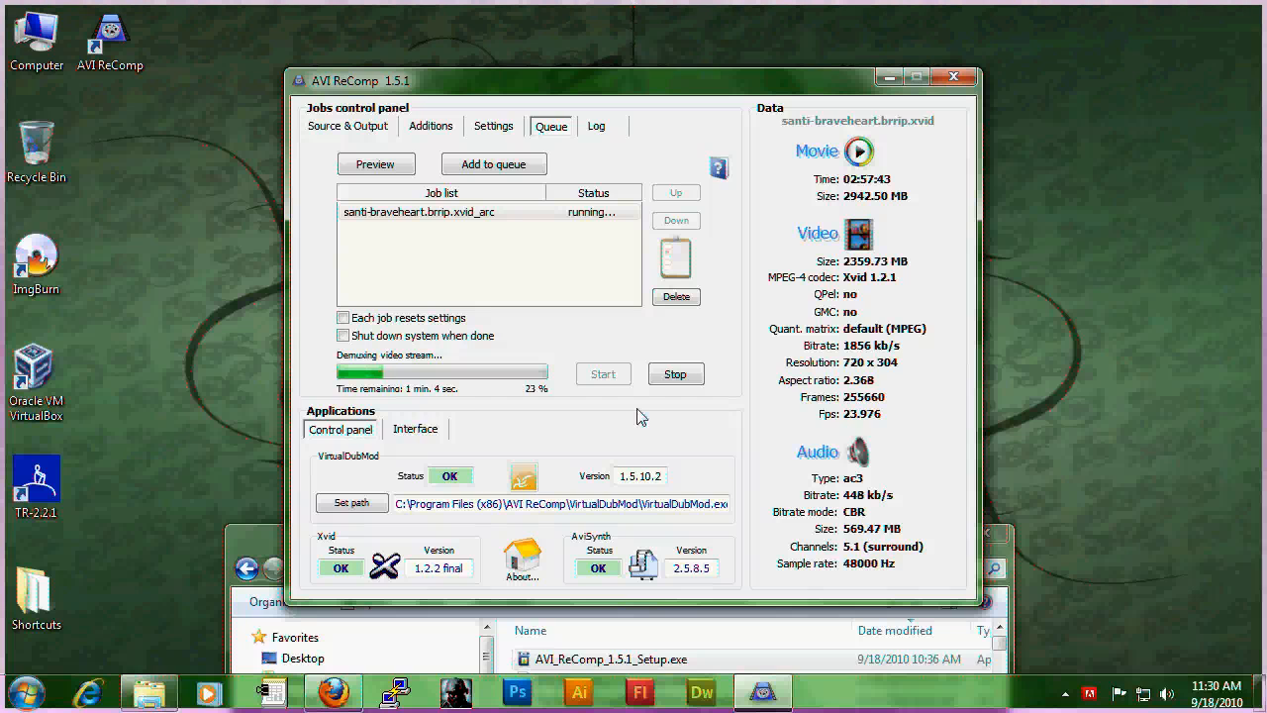
Stop the job at about 26%, confirming the abort and its removal from the queue.
left_click(676, 374)
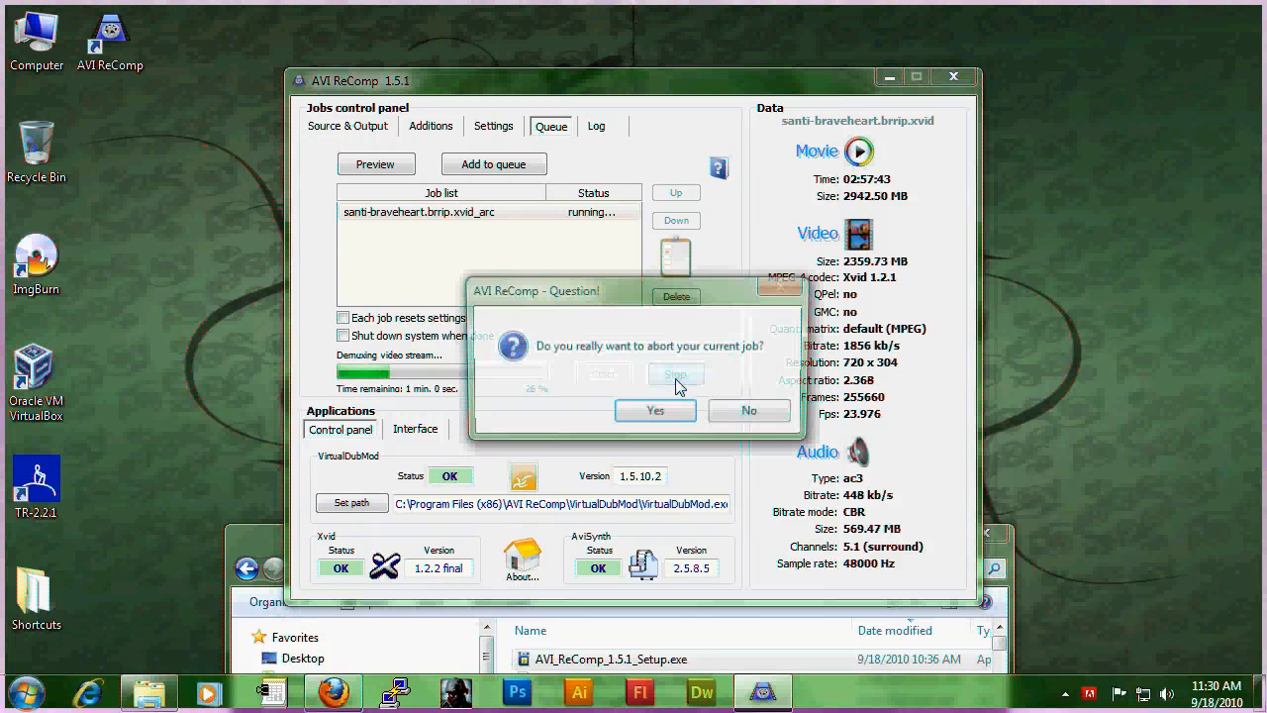
left_click(656, 410)
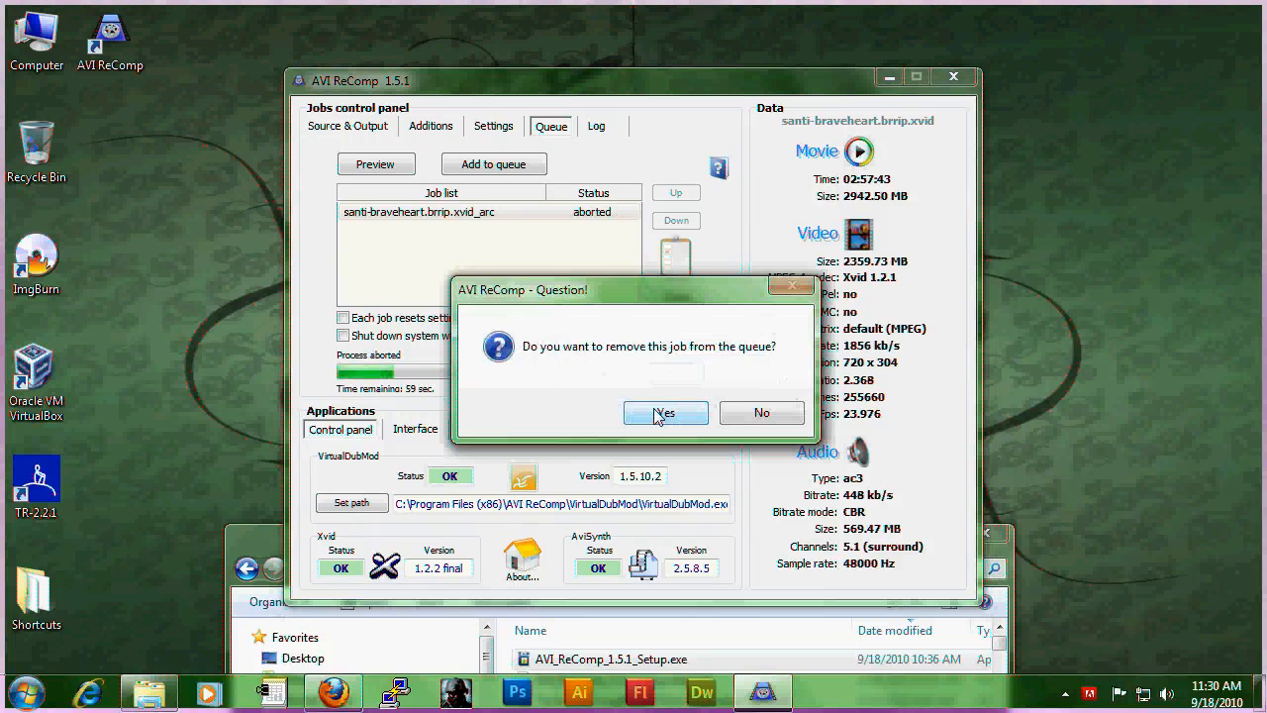
left_click(664, 413)
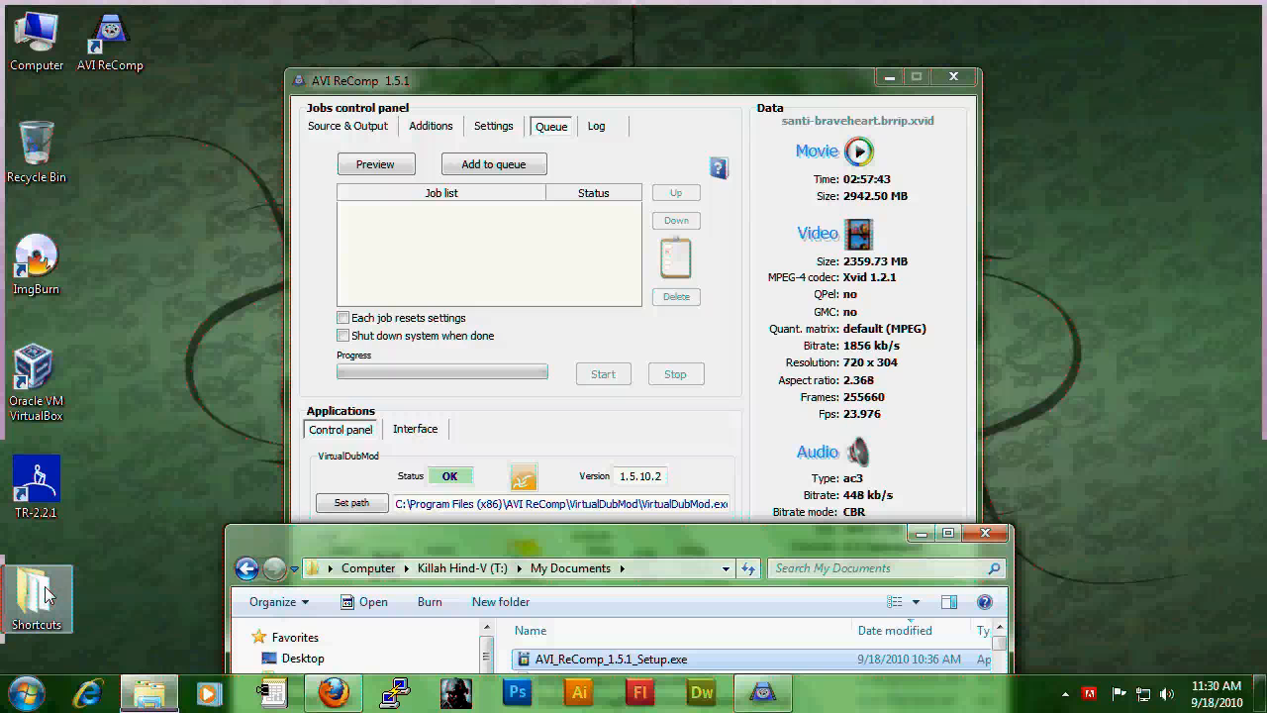
Browse to Local Disk (W:) and play Gomorrah_arc.avi, seeking ahead in the video.
double_click(37, 591)
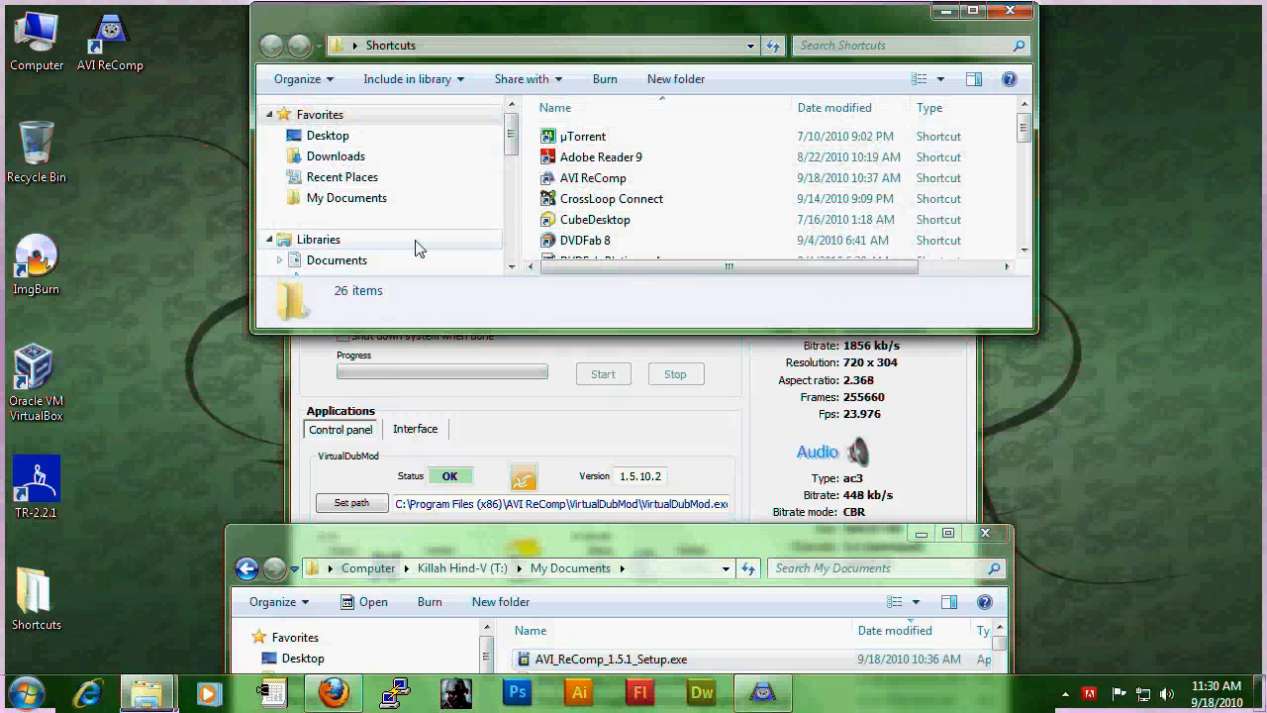
scroll("down", 3)
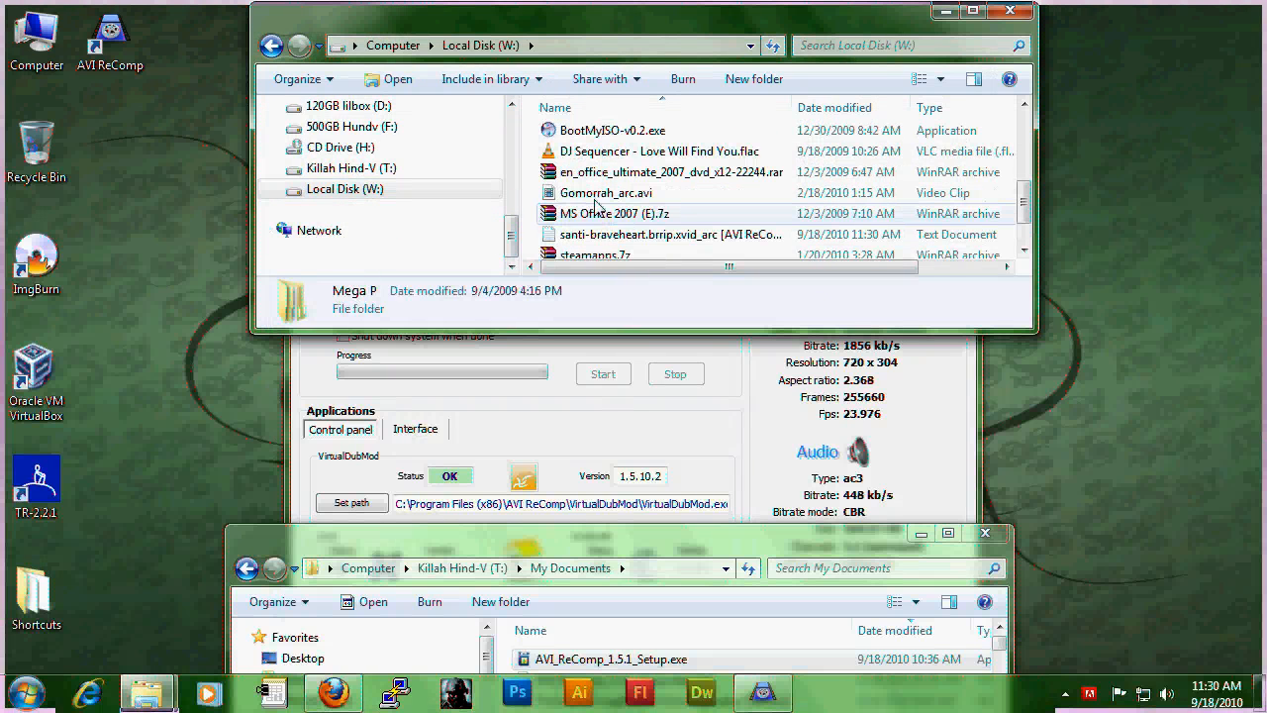
double_click(606, 192)
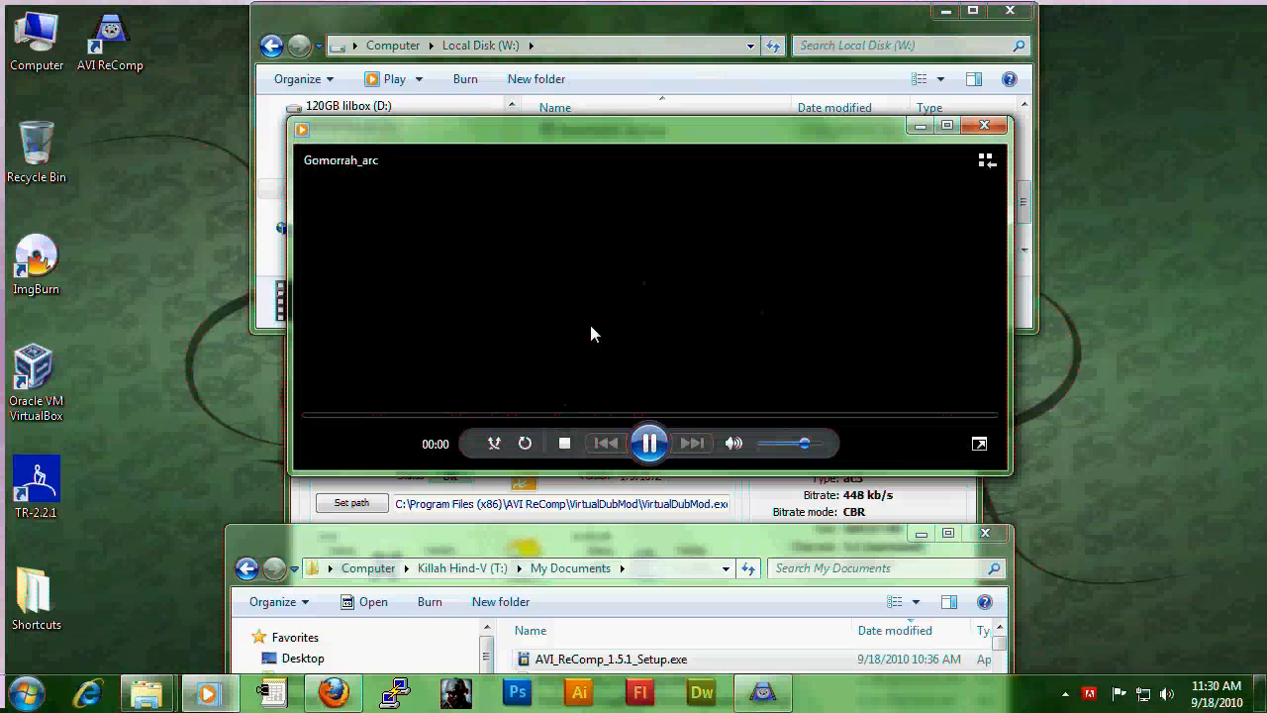
left_click(504, 416)
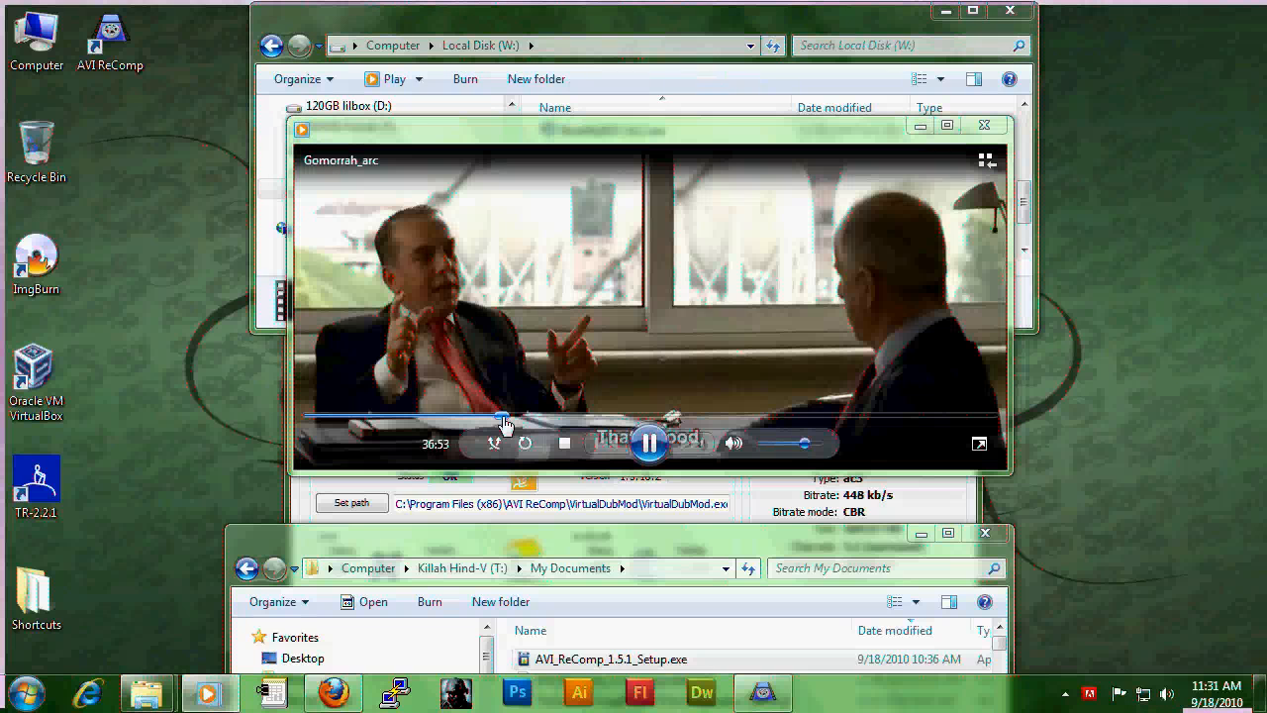